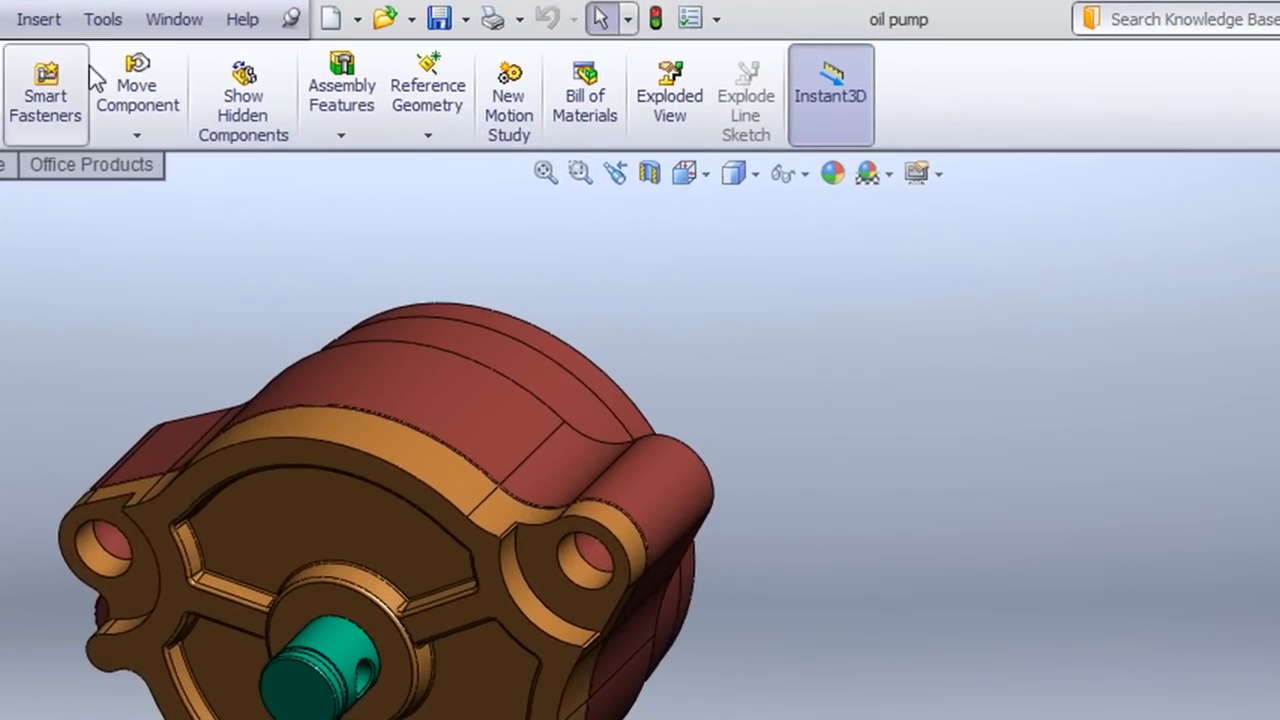
# - Bring up the Tools menu on the oil pump assembly to reach Defeature
pyautogui.click(102, 19)
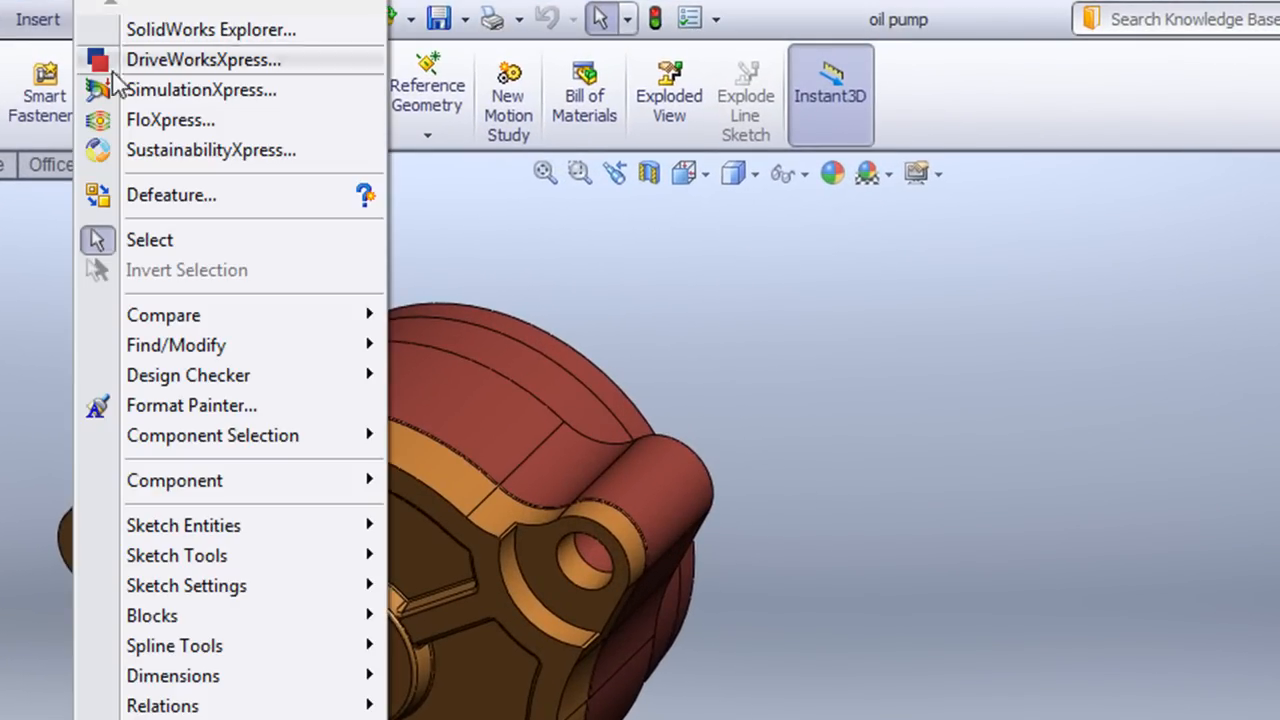
pyautogui.moveTo(171, 195)
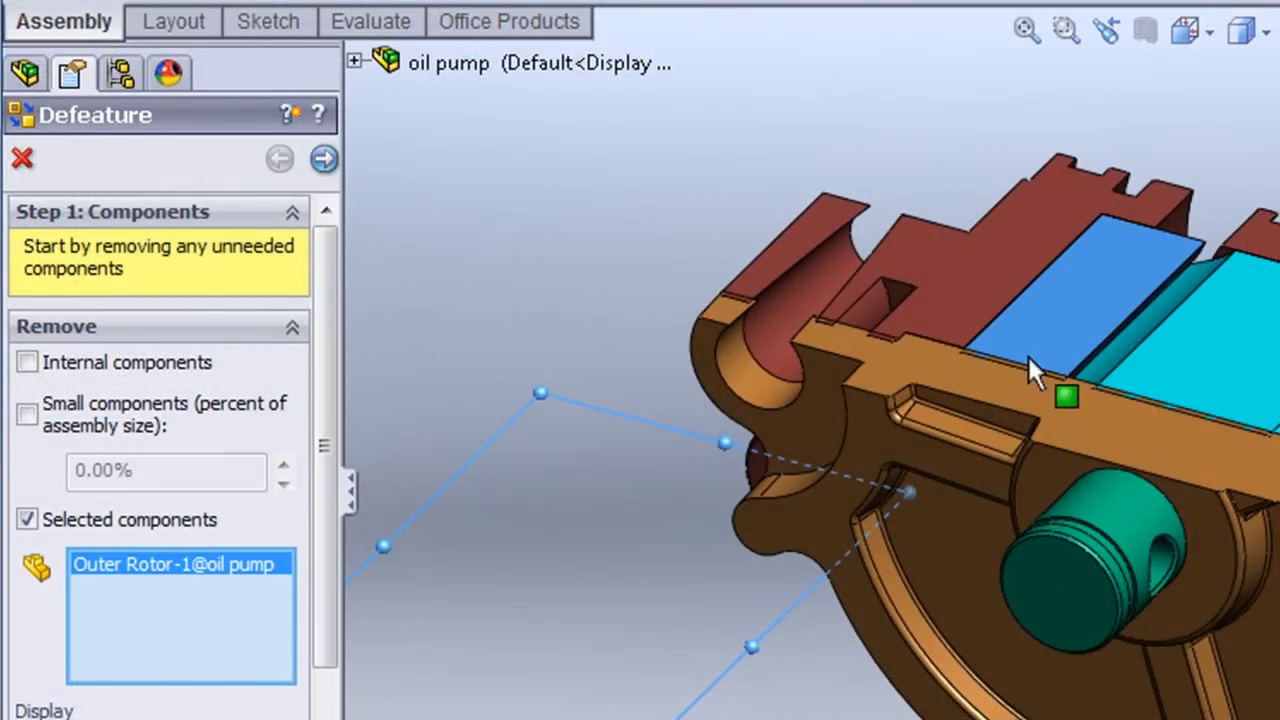
# - Pick a pump component and move the Defeature section plane inward to reveal the rotors
pyautogui.click(323, 159)
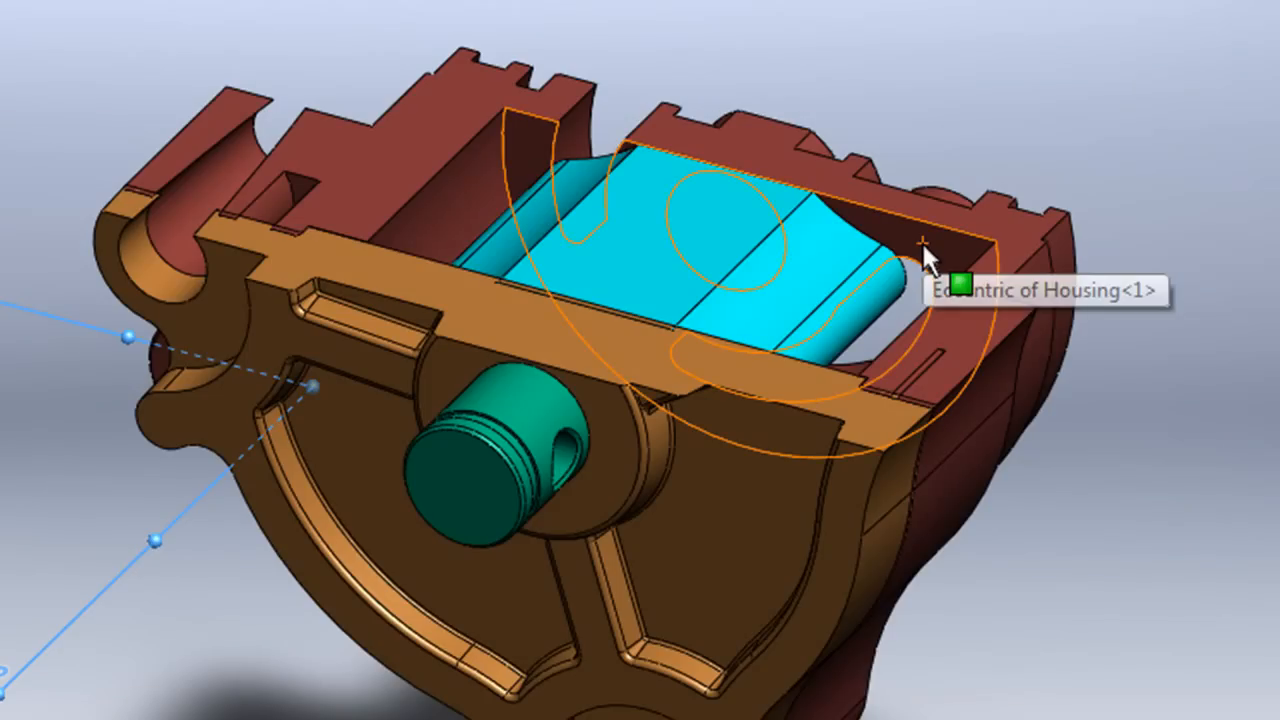
pyautogui.moveTo(835, 390)
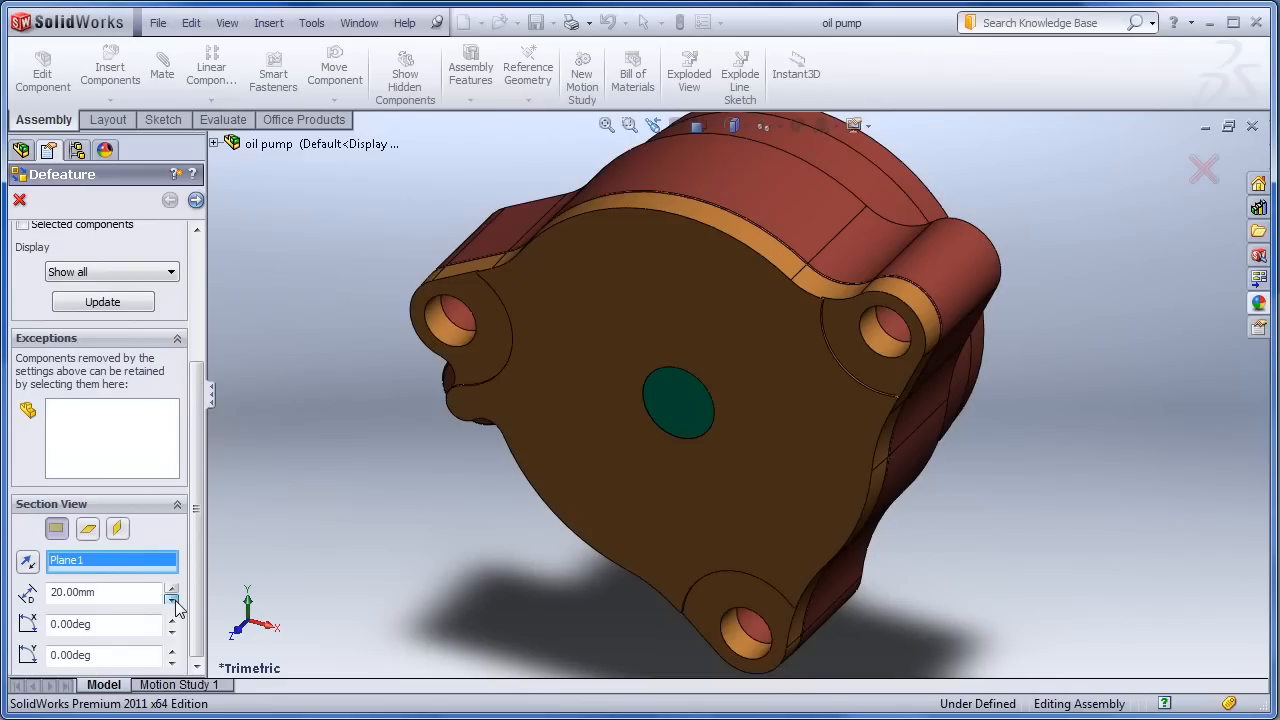
pyautogui.click(172, 597)
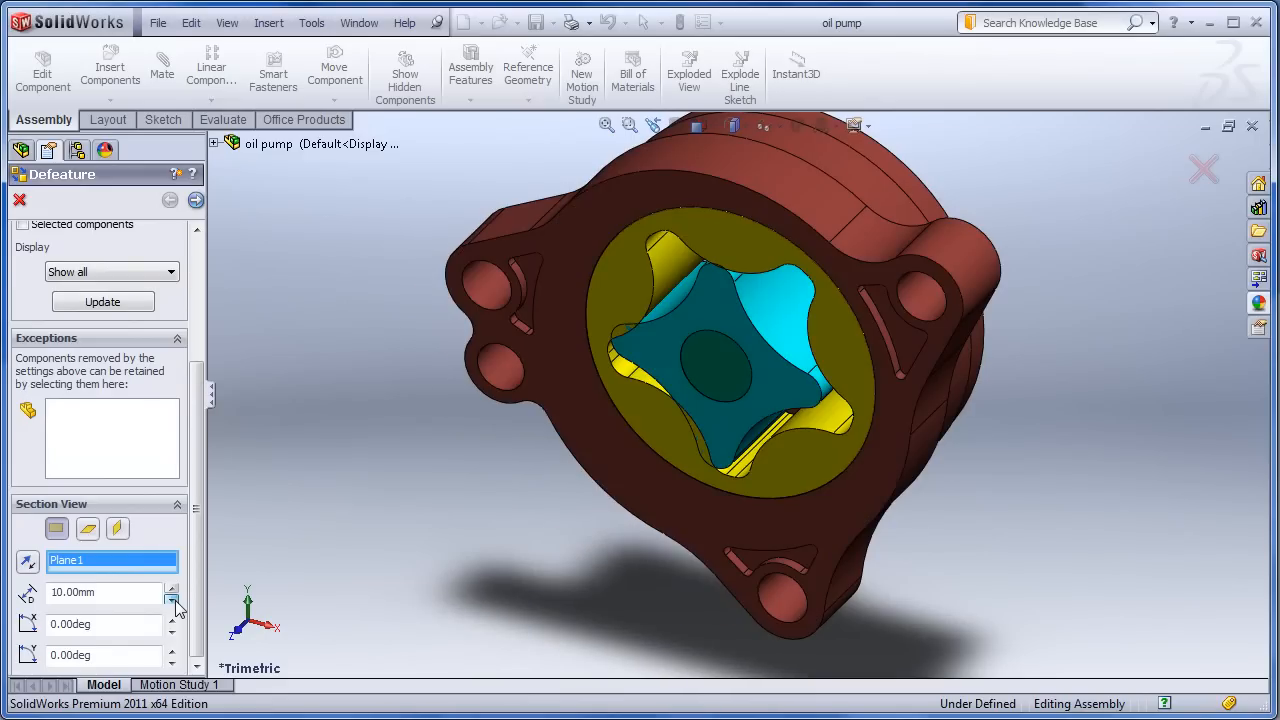
pyautogui.click(172, 598)
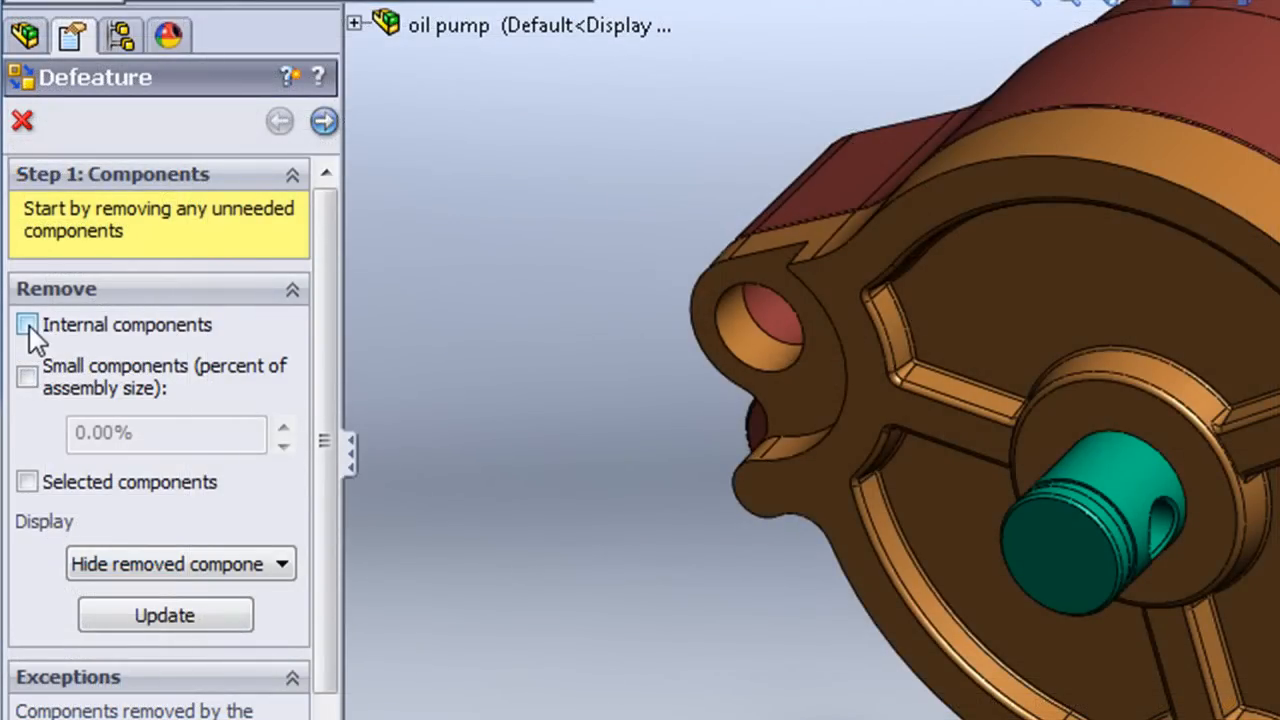
# - Mark internal components for removal, verify the rotors are gone by sectioning, and advance to hole removal
pyautogui.click(27, 324)
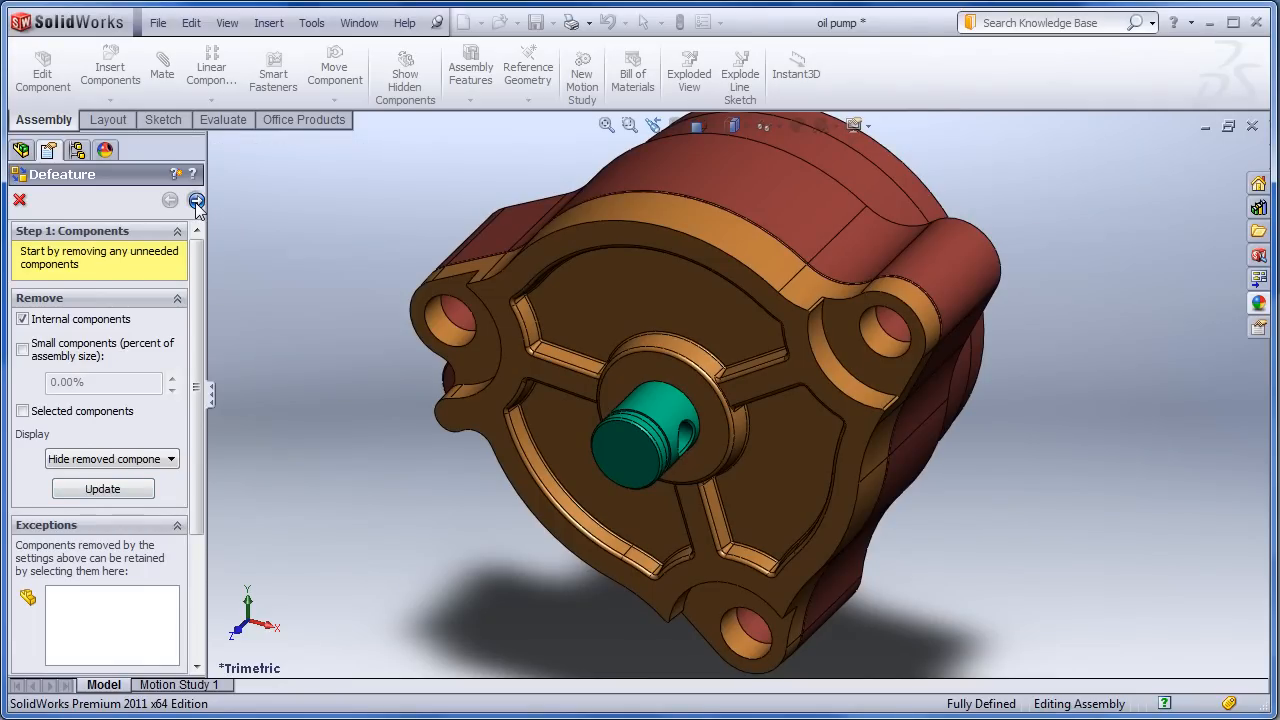
pyautogui.click(196, 201)
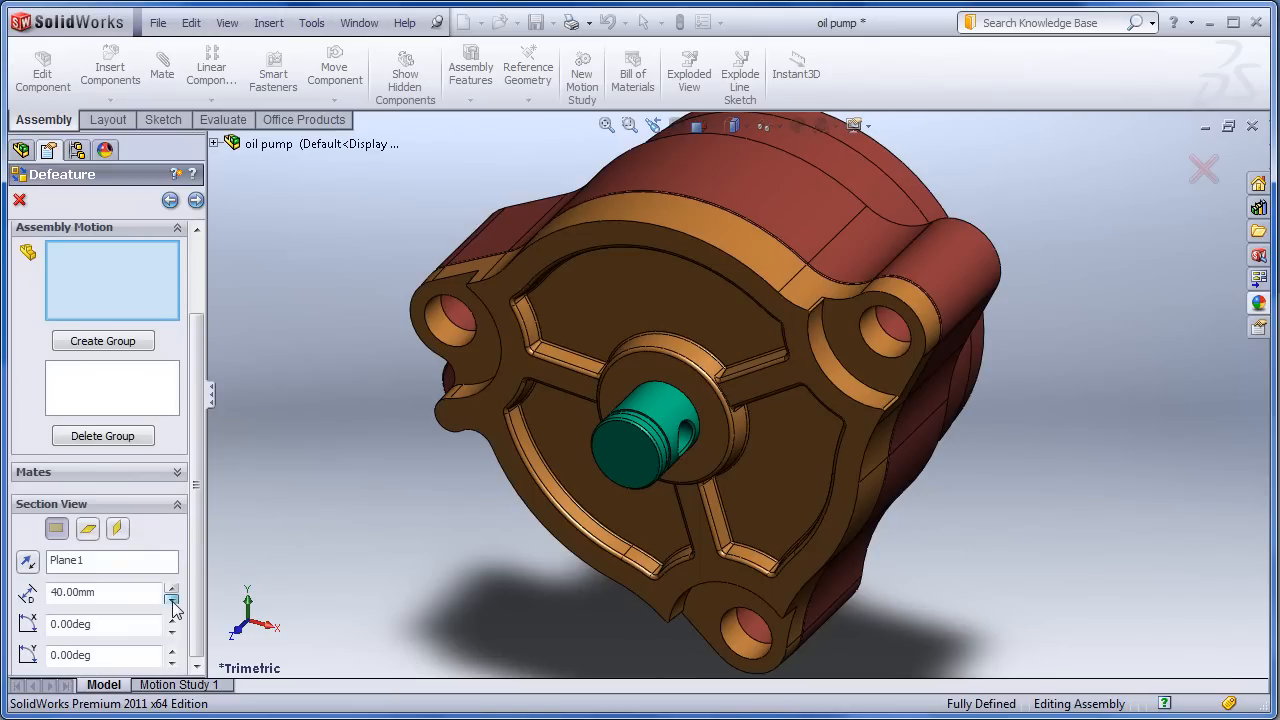
pyautogui.click(172, 598)
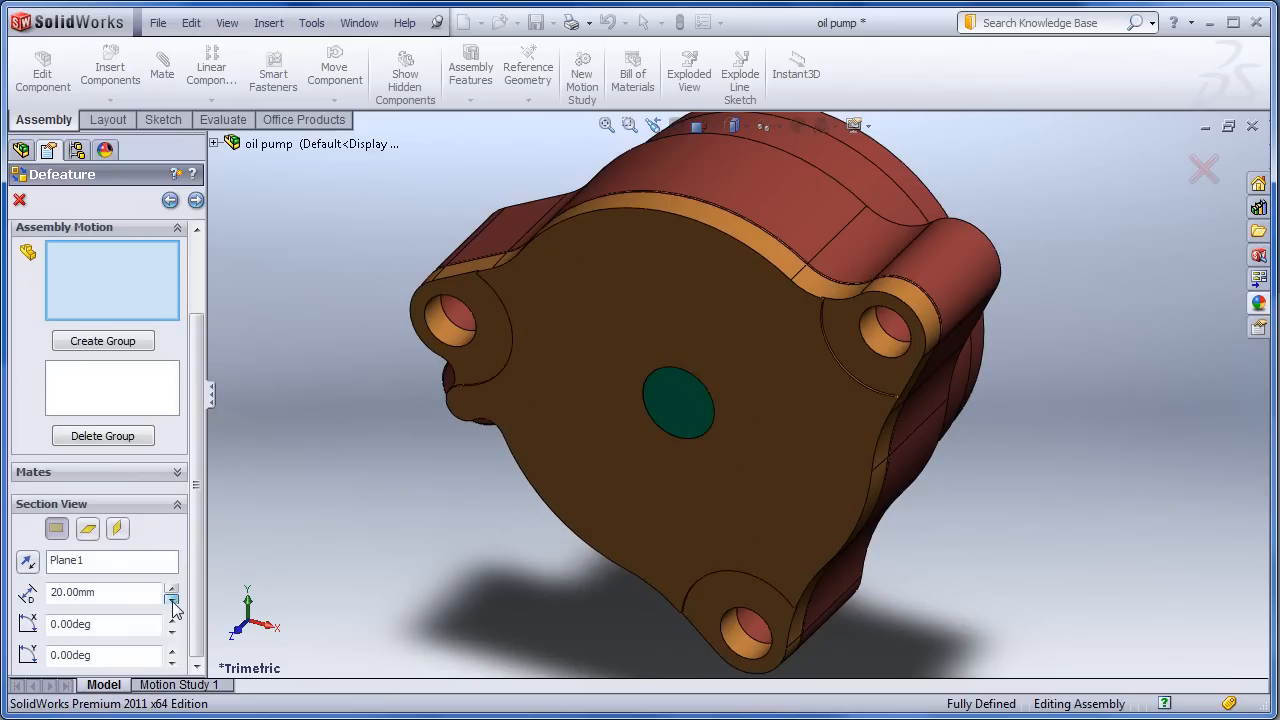
pyautogui.click(172, 597)
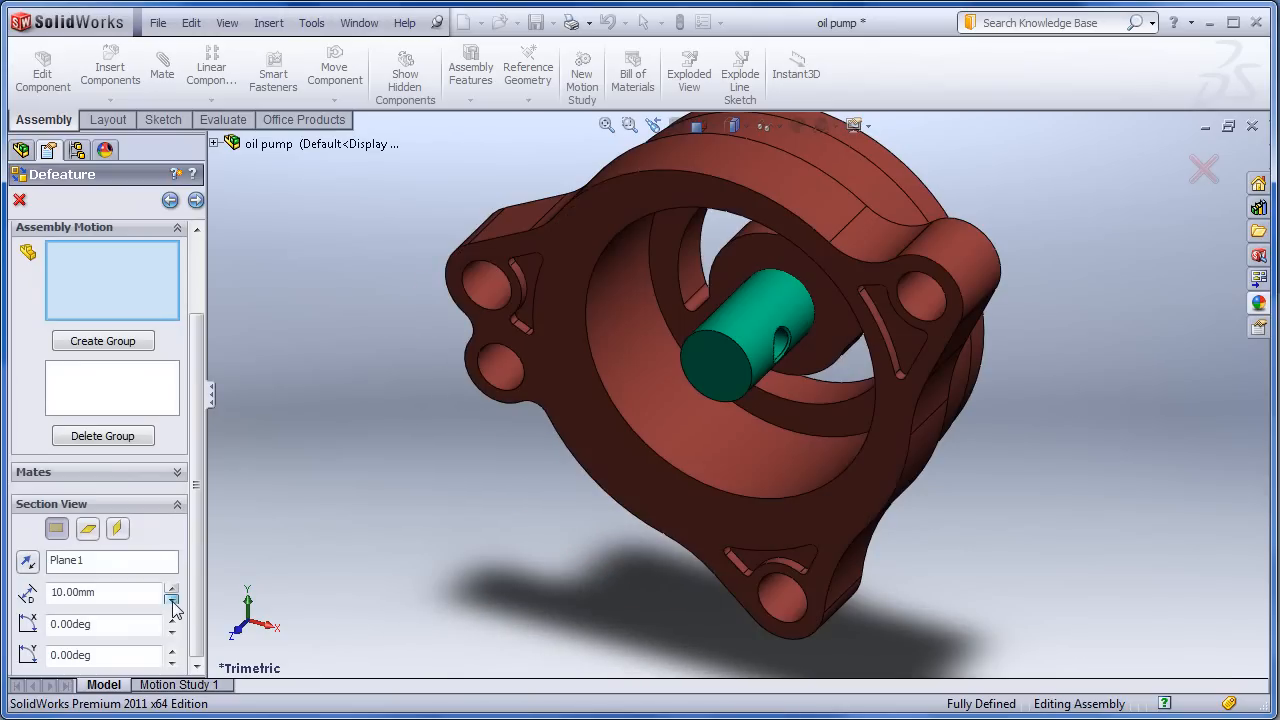
pyautogui.click(196, 201)
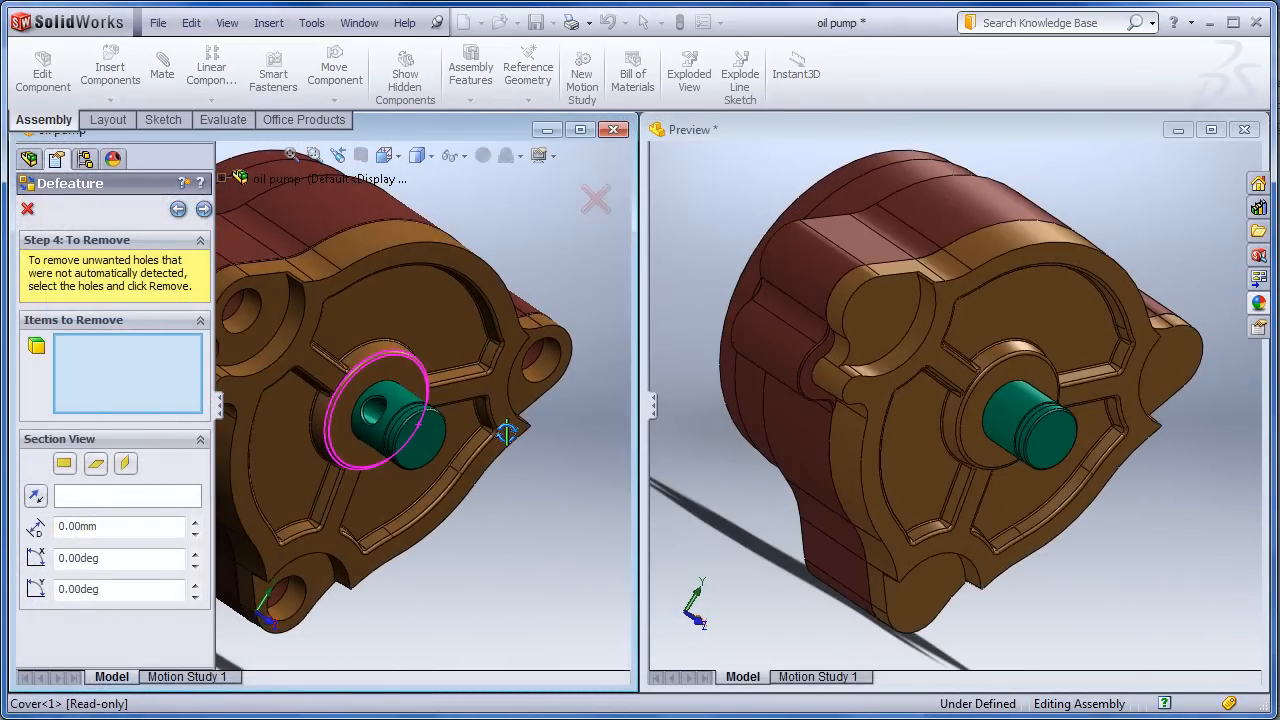
# - Section both original and simplified pump at several depths, then finish Defeature into a part
pyautogui.click(64, 463)
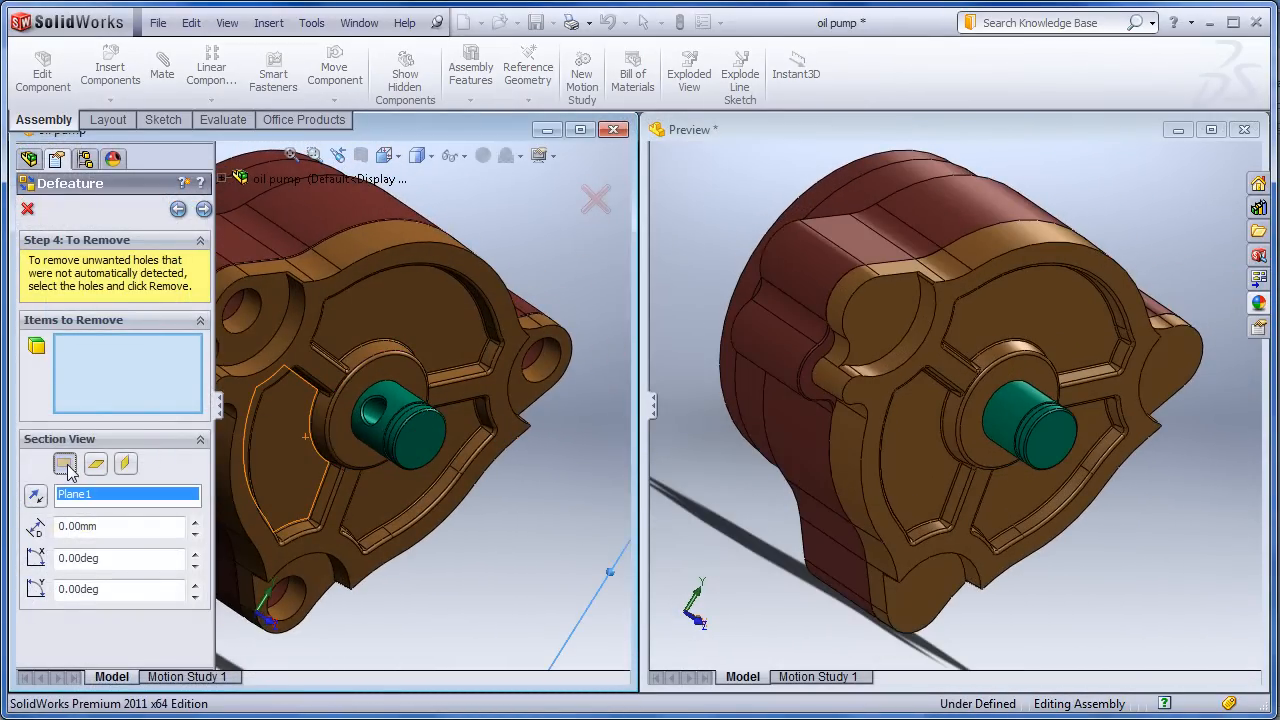
pyautogui.click(65, 463)
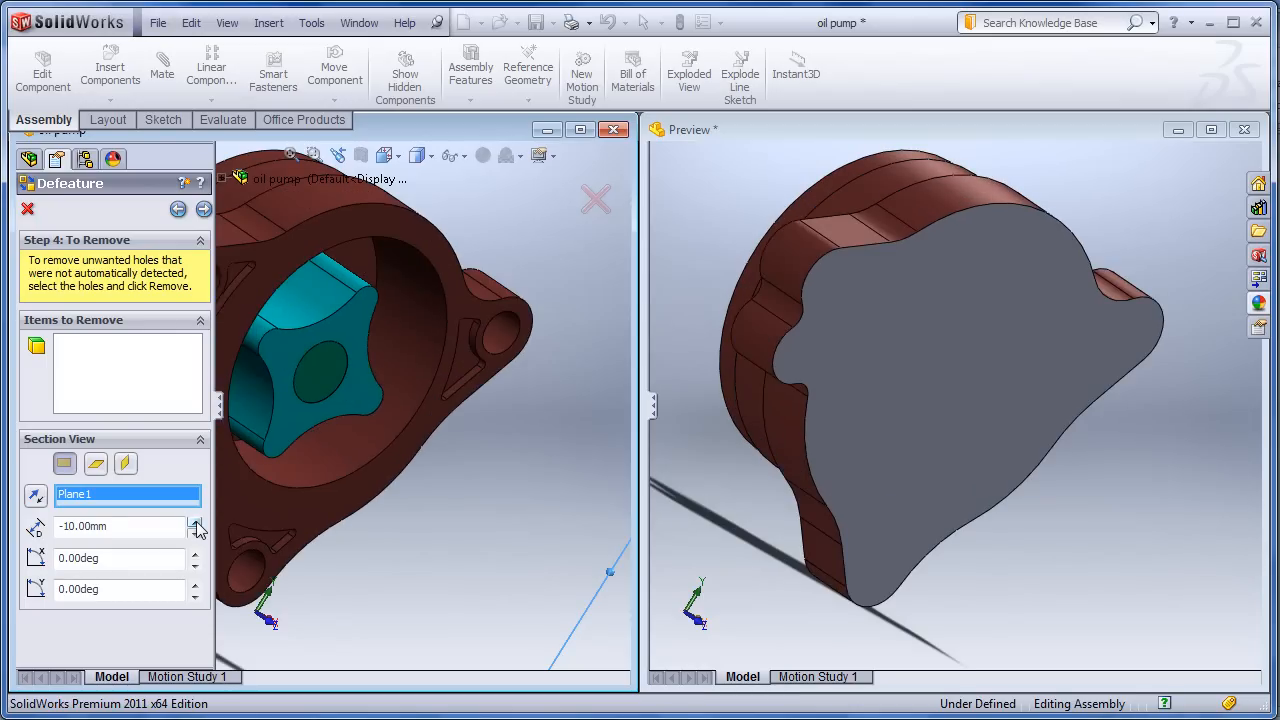
pyautogui.click(196, 522)
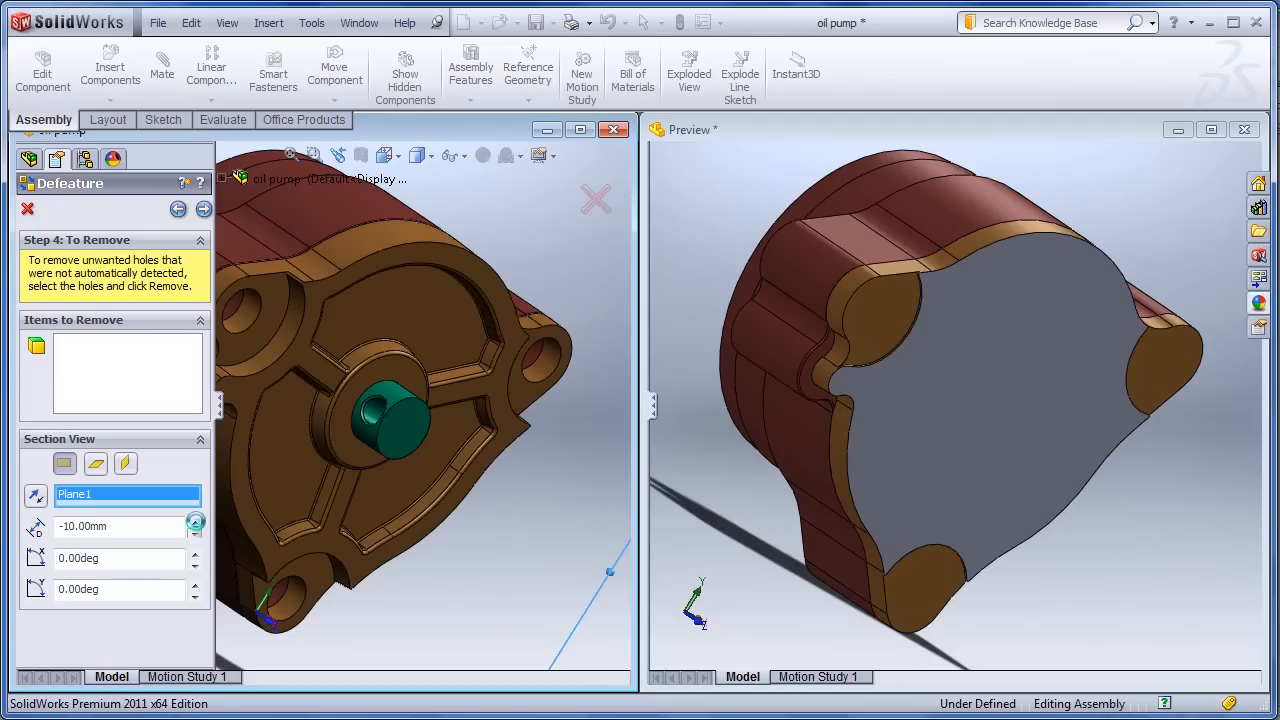
pyautogui.click(197, 531)
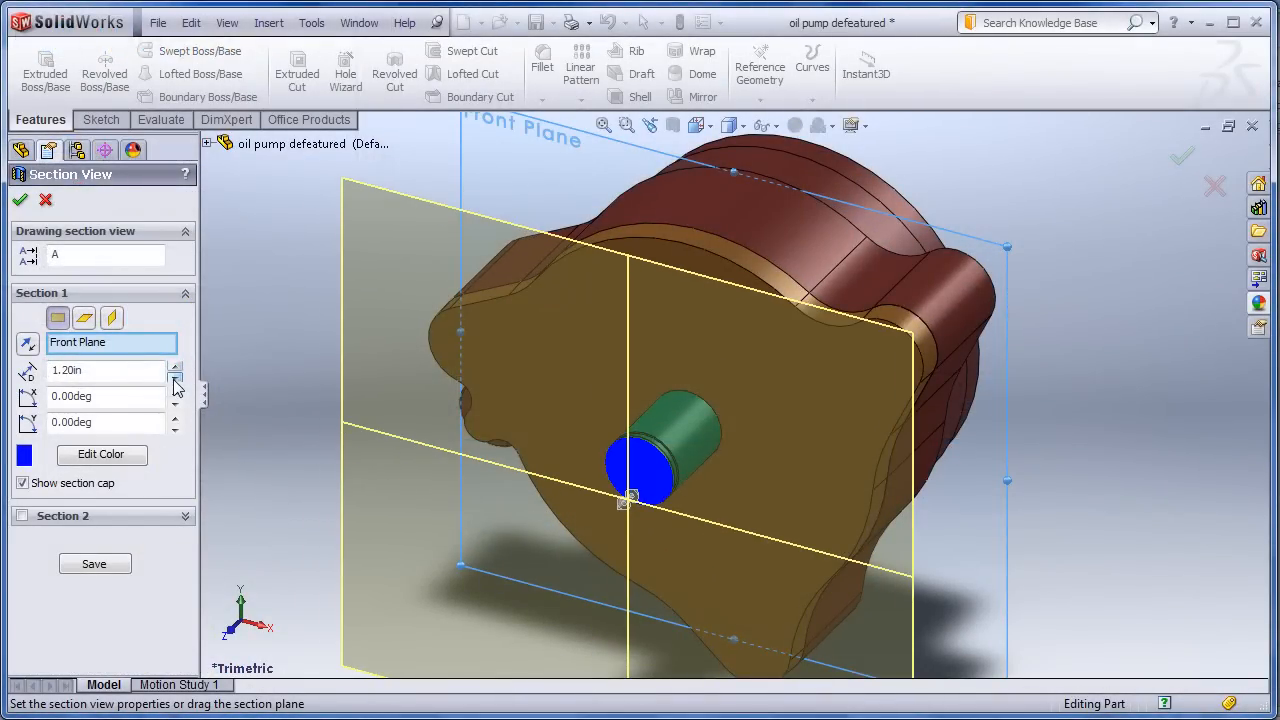
# - Sweep the Front Plane section through the defeatured pump to confirm it is solid throughout
pyautogui.click(176, 375)
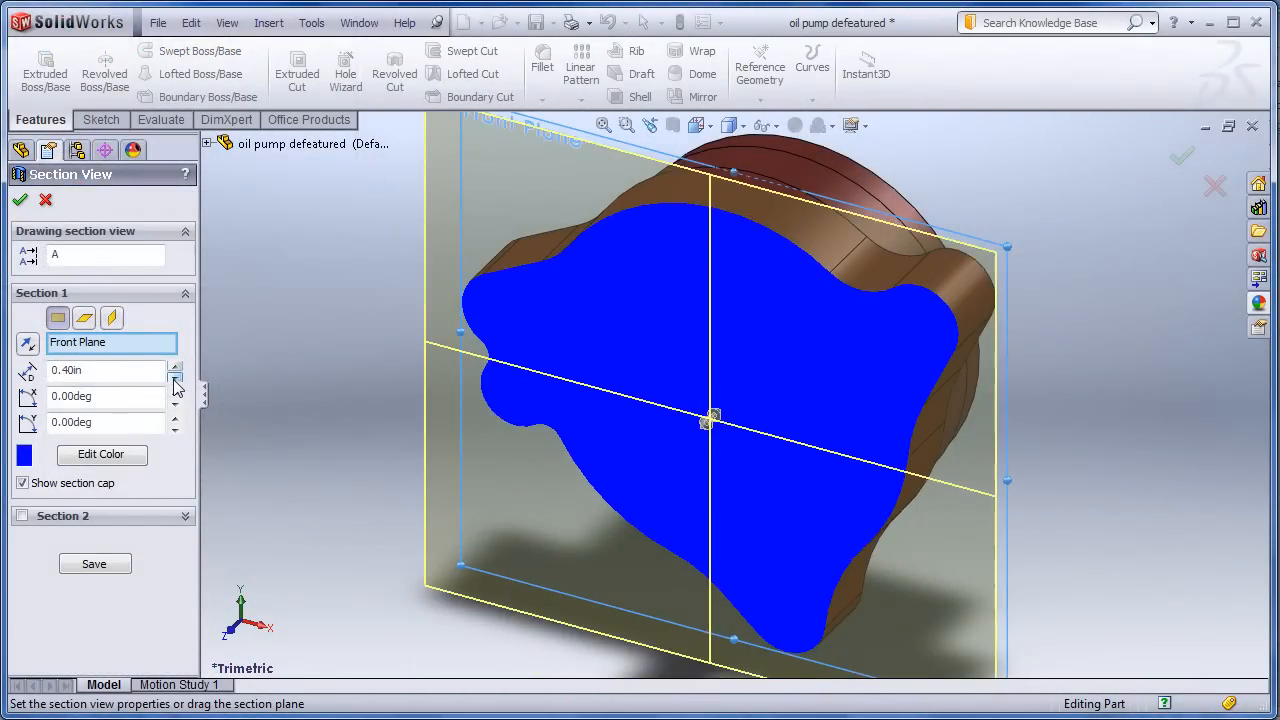
pyautogui.click(176, 387)
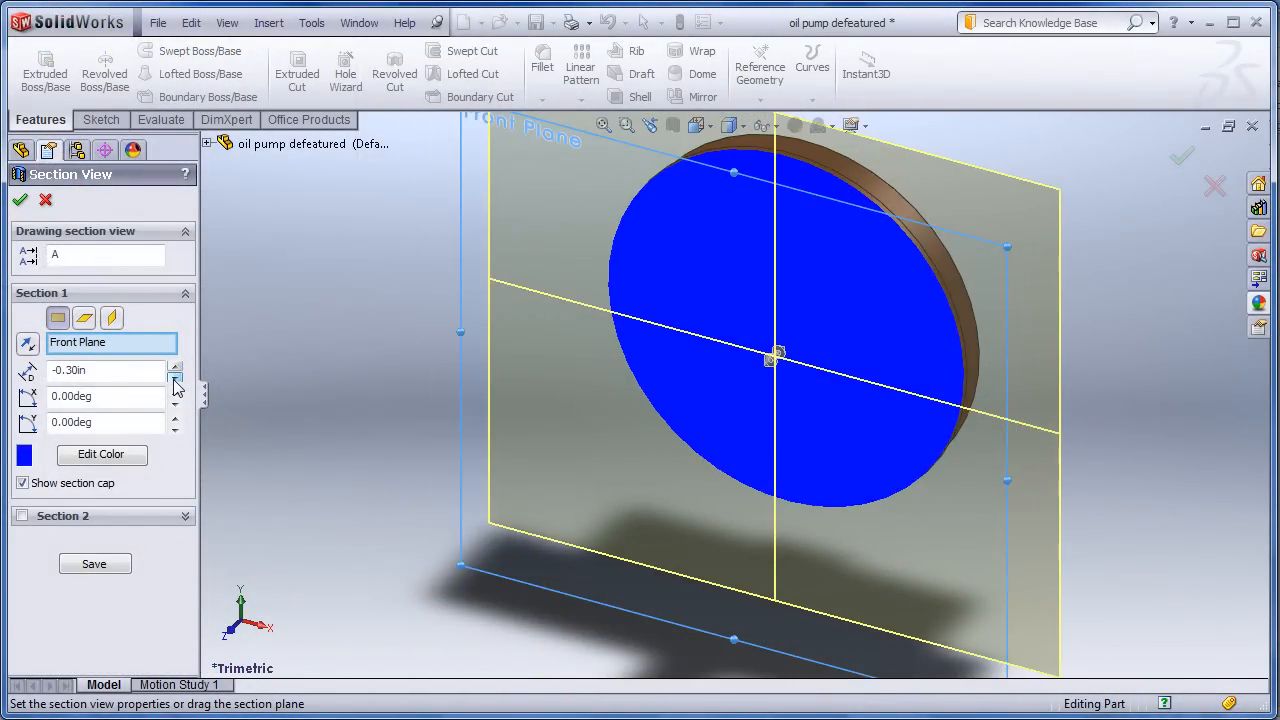
pyautogui.click(176, 365)
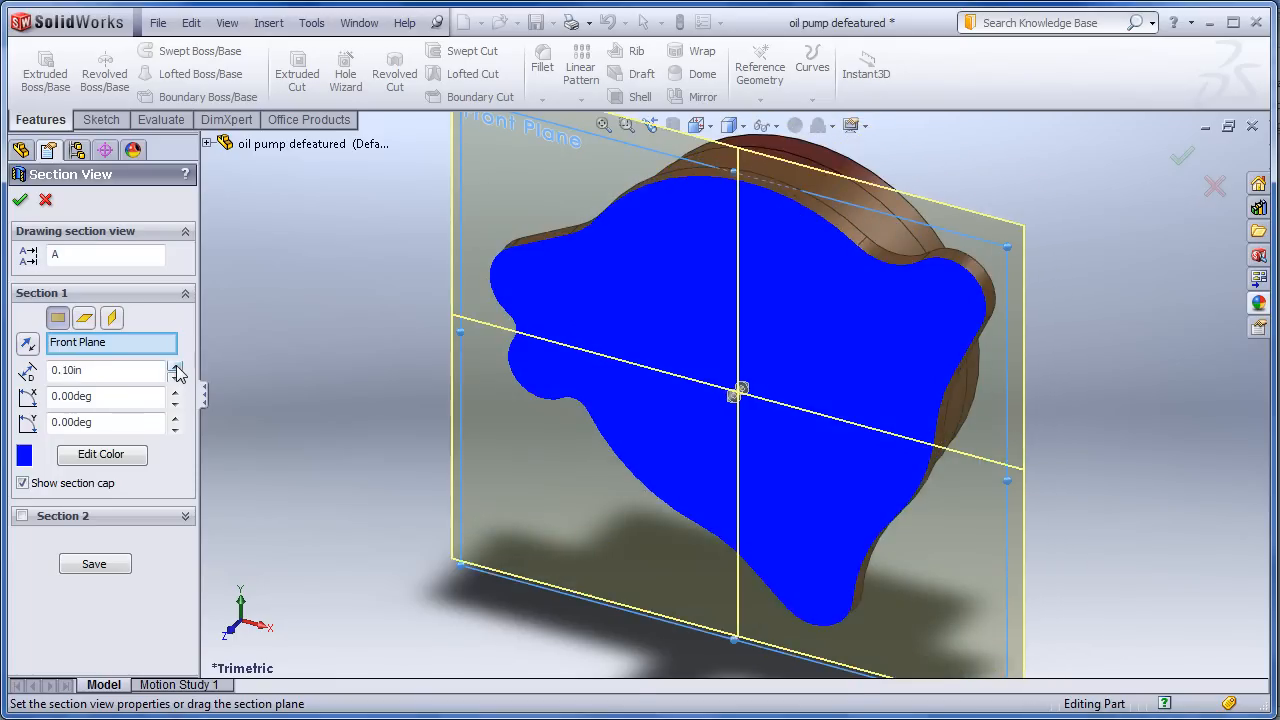
pyautogui.click(177, 365)
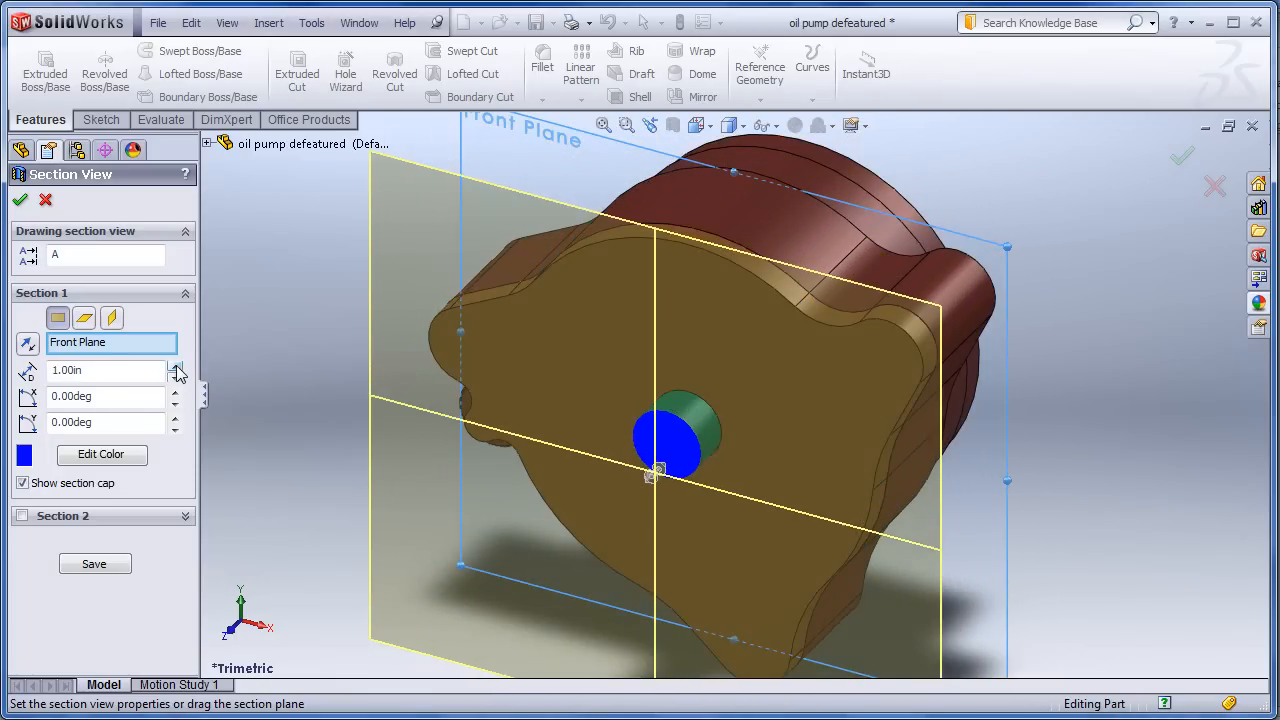
pyautogui.click(176, 365)
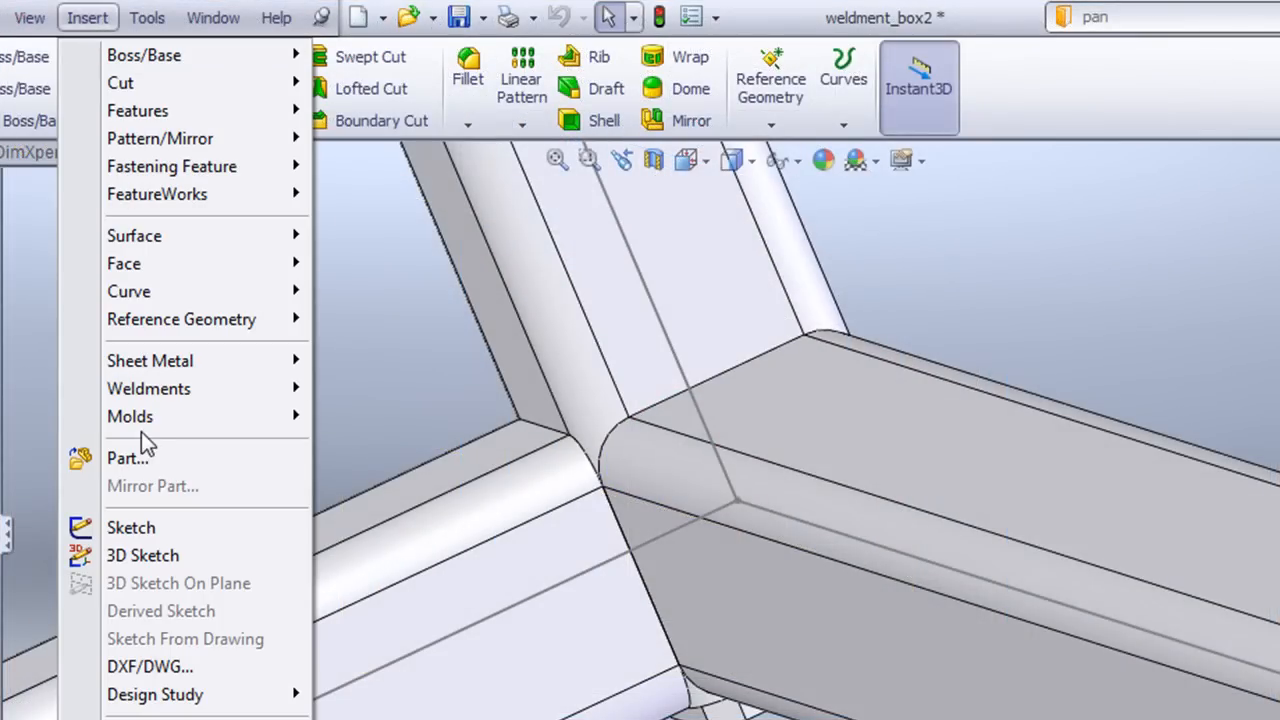
# - Insert a weld bead along the joint edges of the two weldment box tube members
pyautogui.click(420, 567)
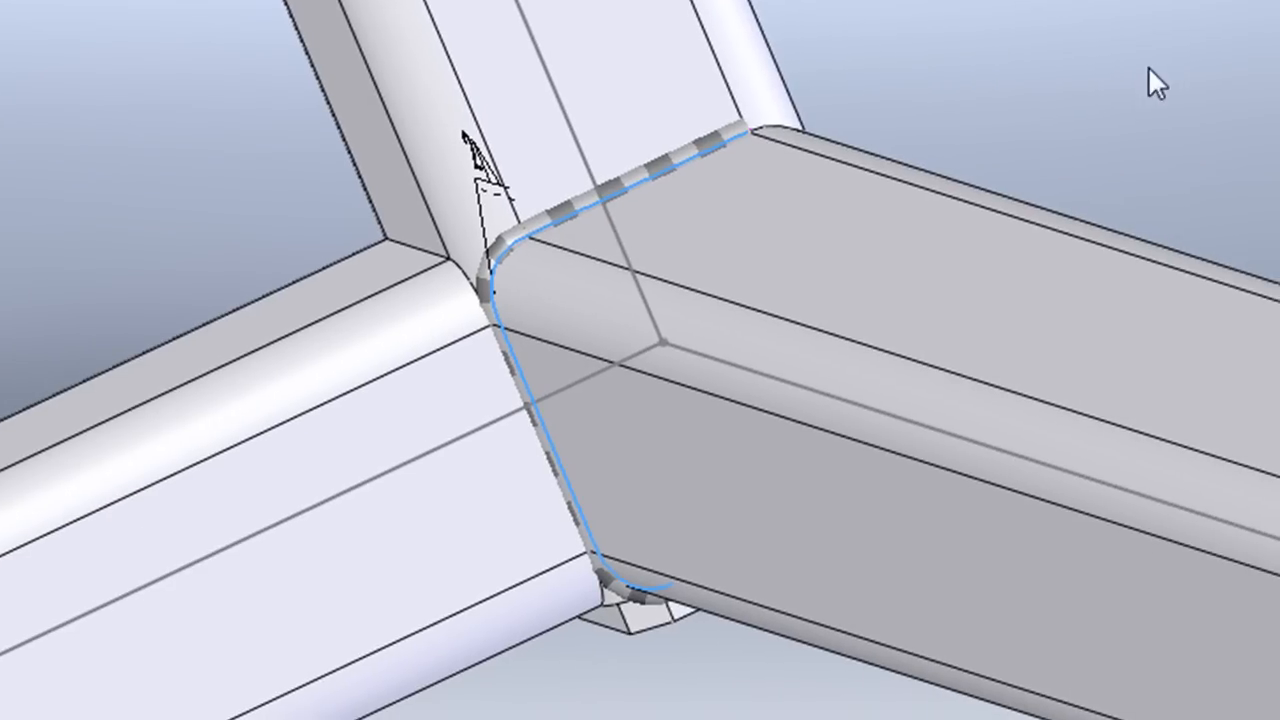
pyautogui.moveTo(628, 195)
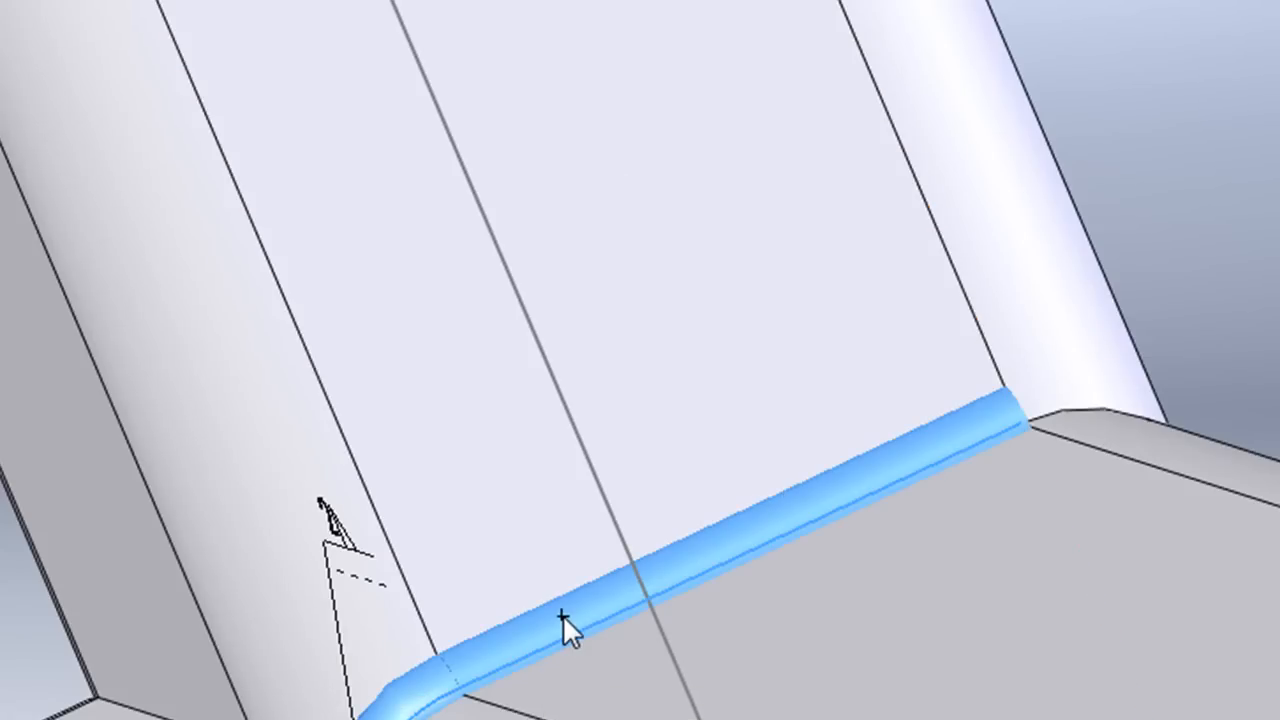
pyautogui.click(570, 630)
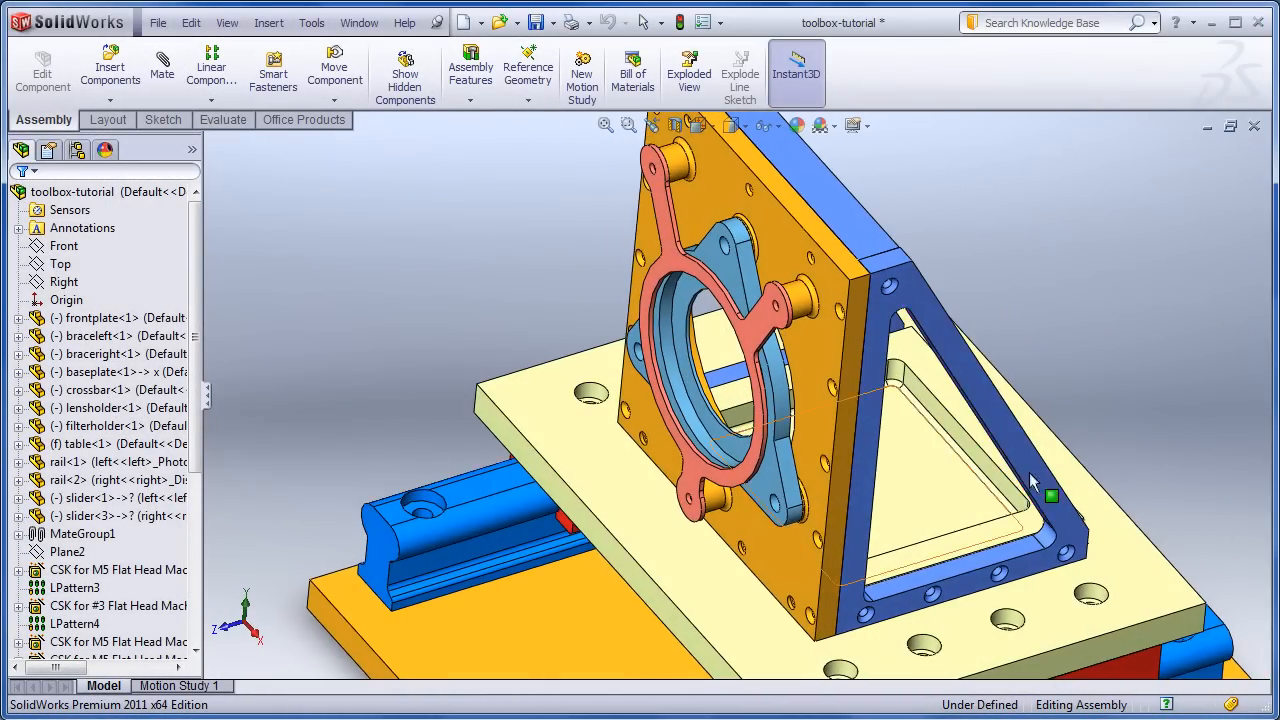
pyautogui.moveTo(770, 193)
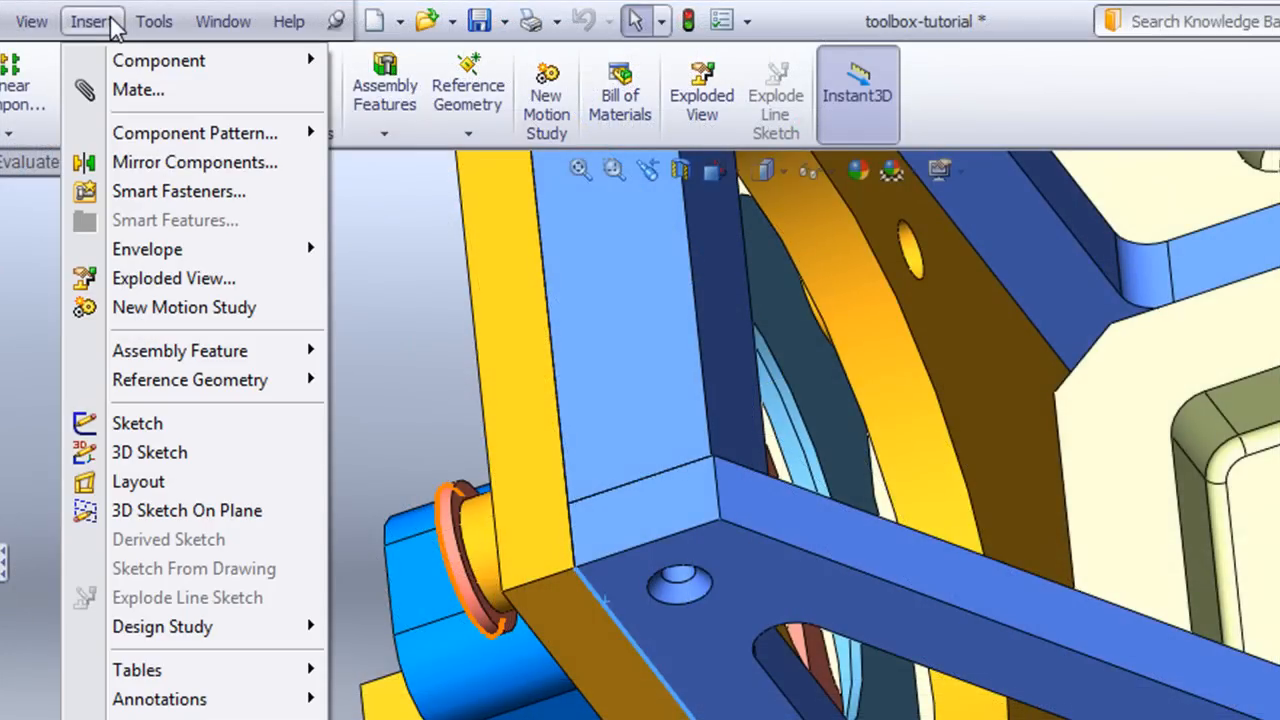
pyautogui.moveTo(180, 350)
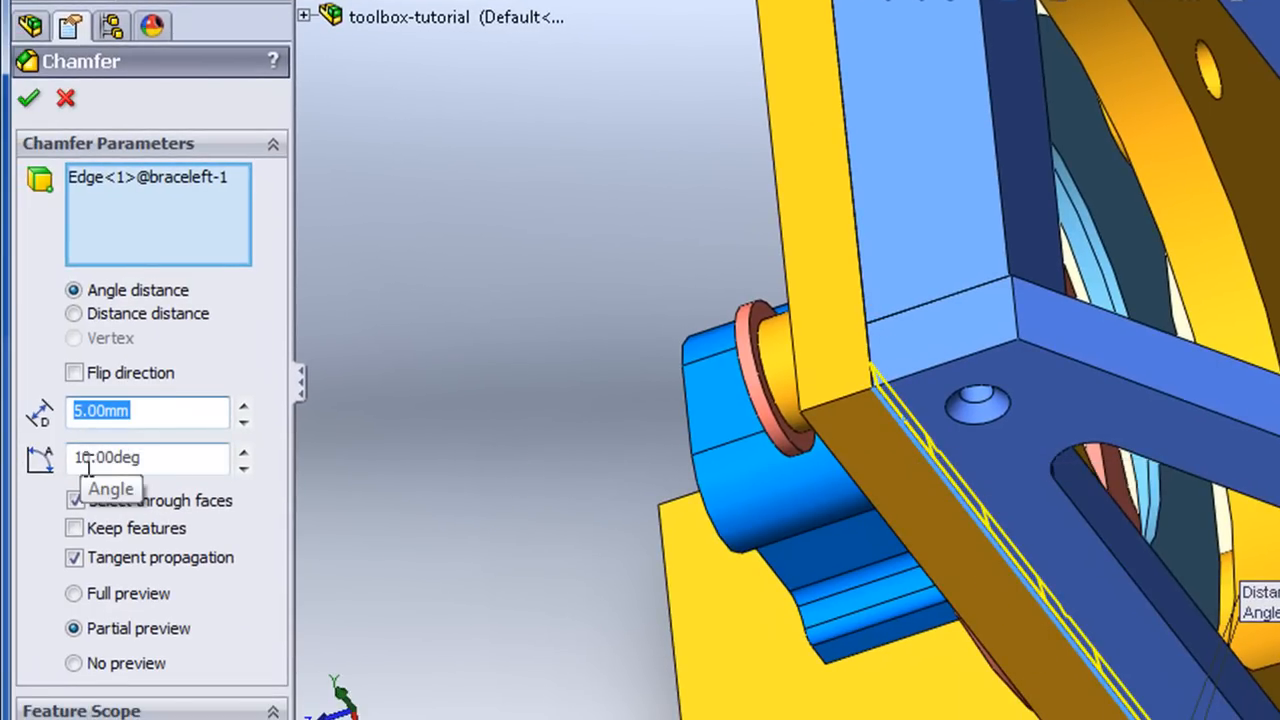
# - Apply an Angle-distance chamfer of 5.00mm and 10.00deg to the braceleft edge
pyautogui.write('10.00deg')
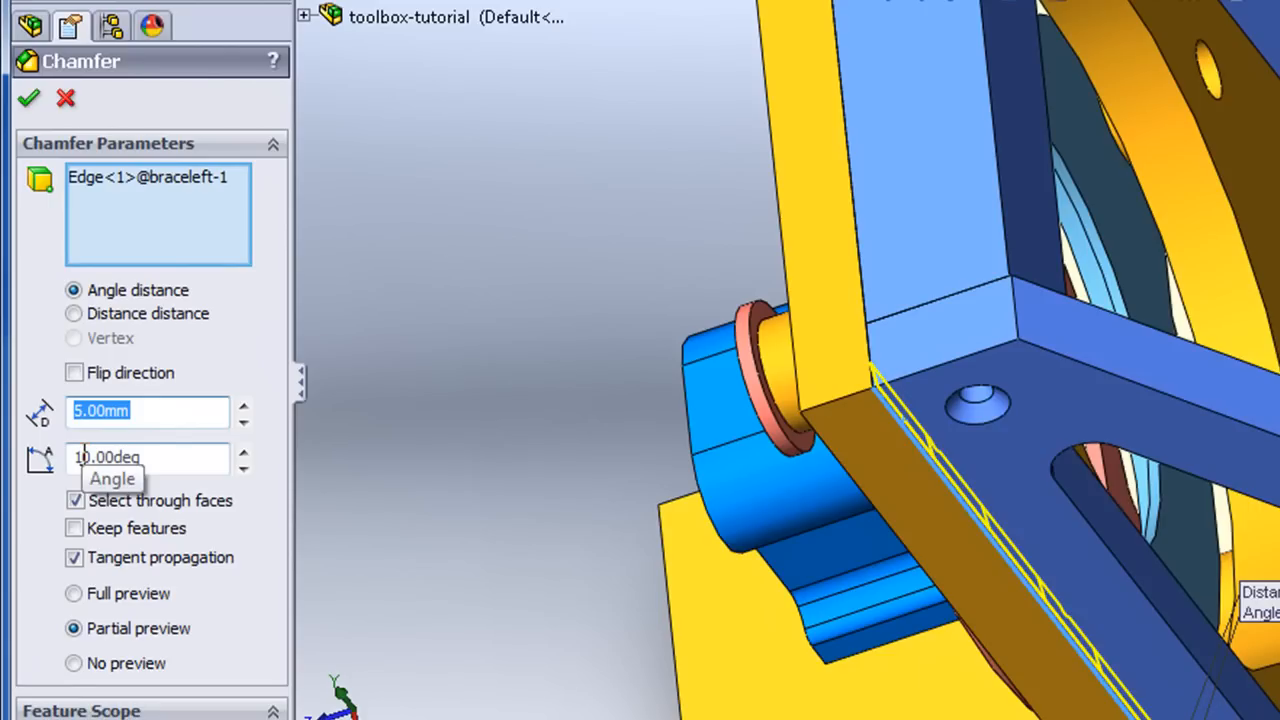
pyautogui.click(65, 97)
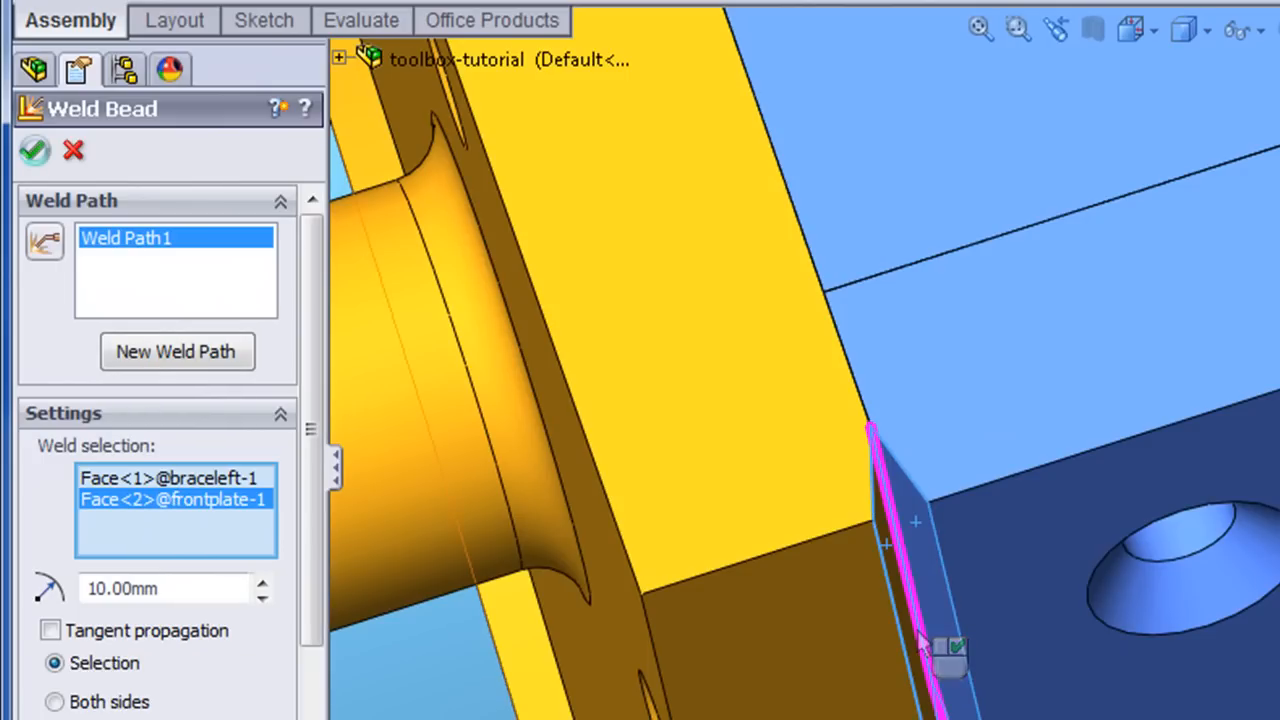
# - Create a 10.00mm weld bead between the braceleft face and the frontplate
pyautogui.click(34, 150)
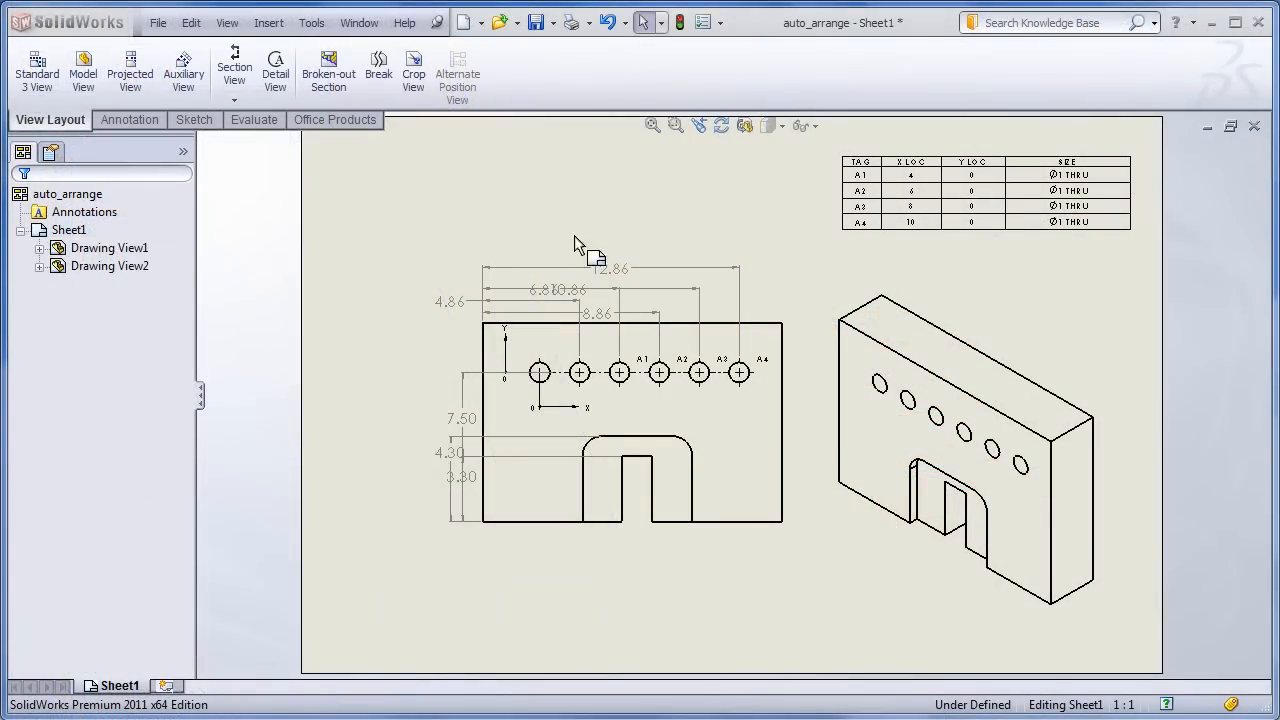
# - Box-select the hole dimensions and Auto Arrange them via the Dimension Palette
pyautogui.moveTo(575, 245); pyautogui.dragTo(810, 368)
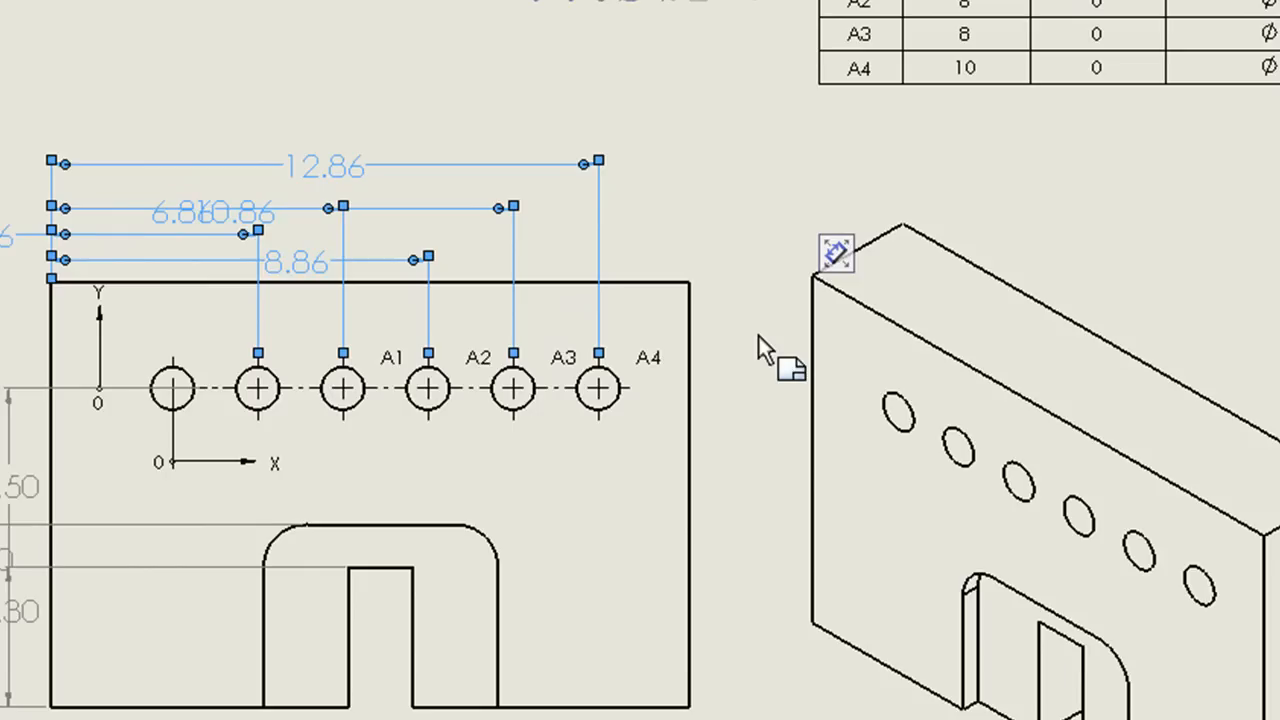
pyautogui.click(835, 255)
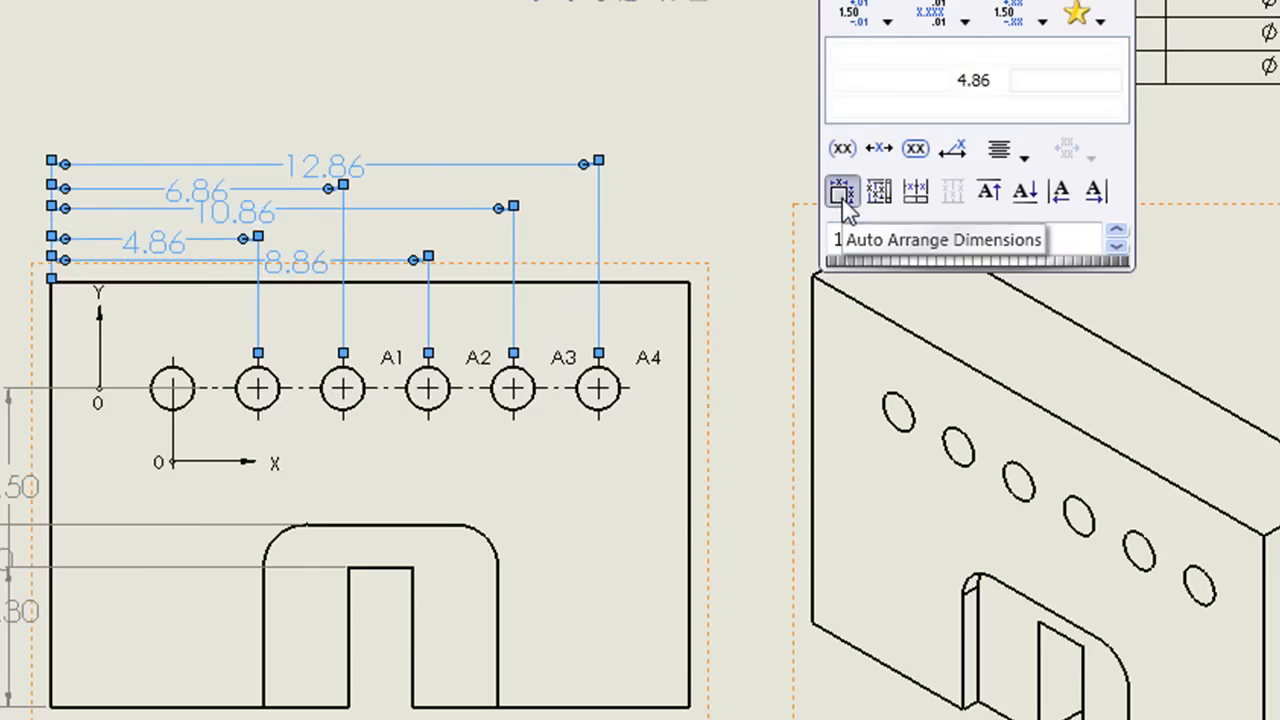
pyautogui.click(841, 191)
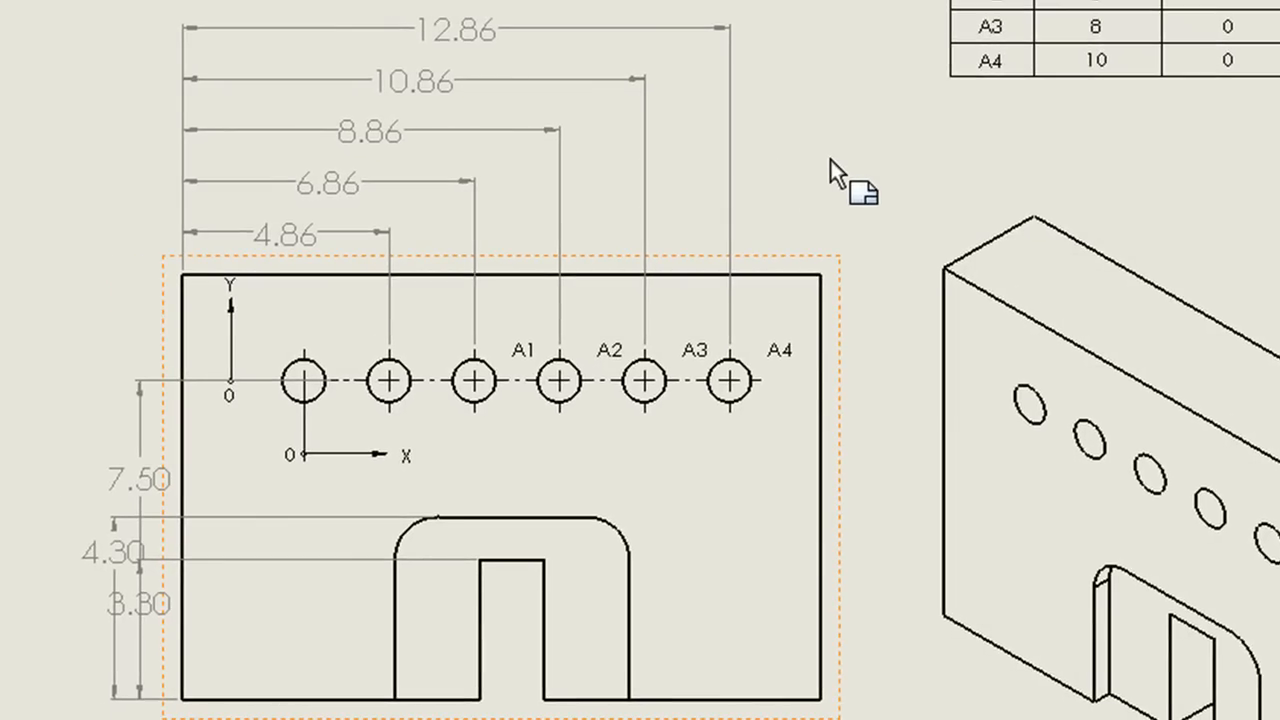
pyautogui.moveTo(105, 360)
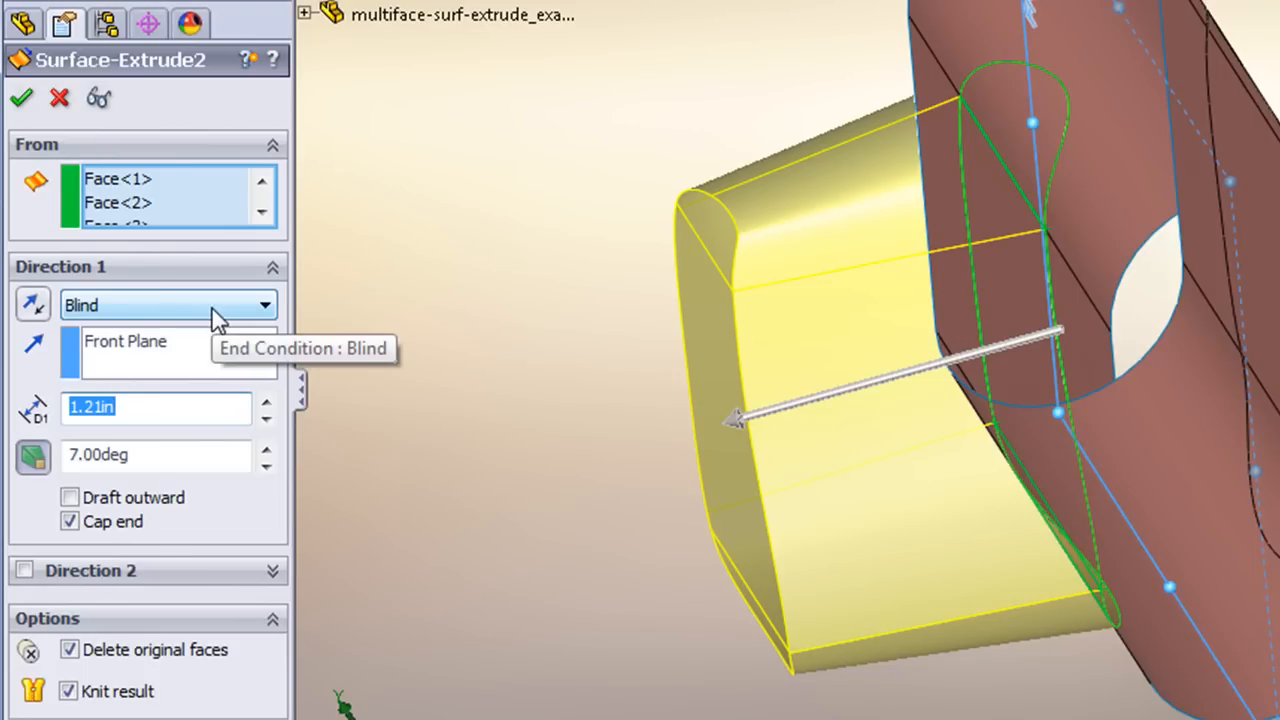
# - Edit Surface-Extrude2 to 0.69in in Direction 1 and 0.08in in Direction 2, and accept it
pyautogui.click(265, 305)
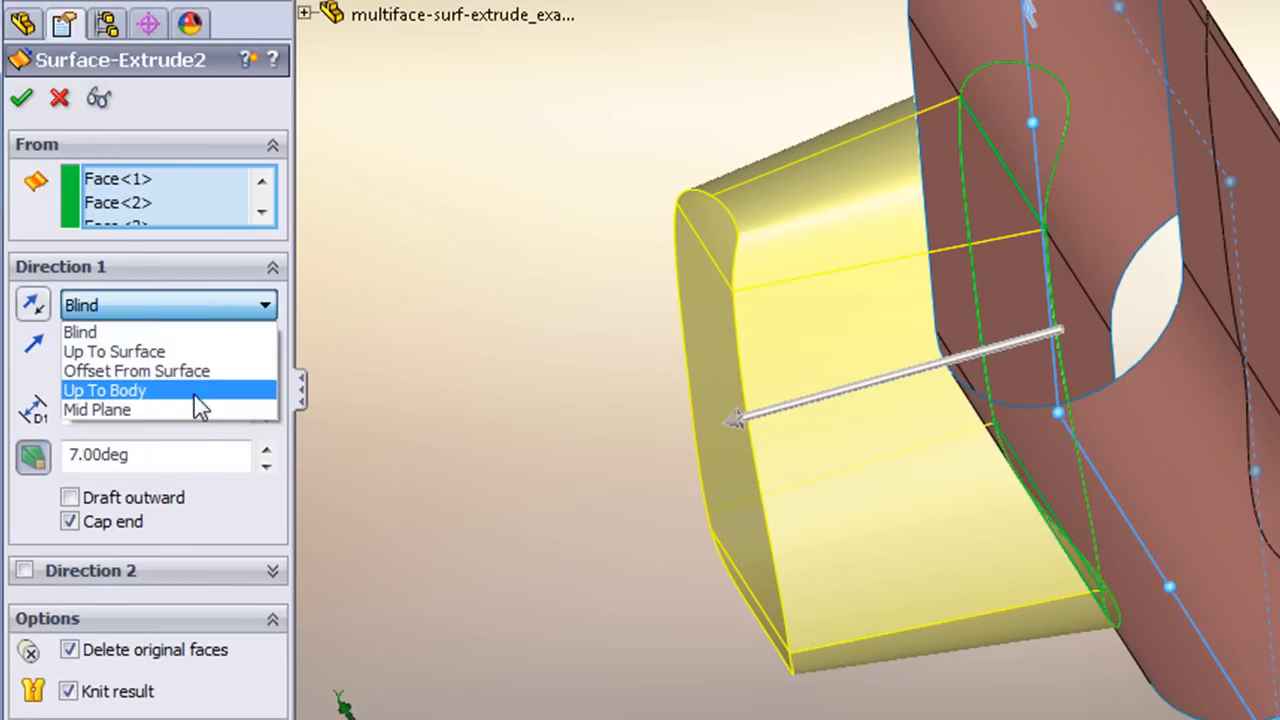
pyautogui.click(96, 410)
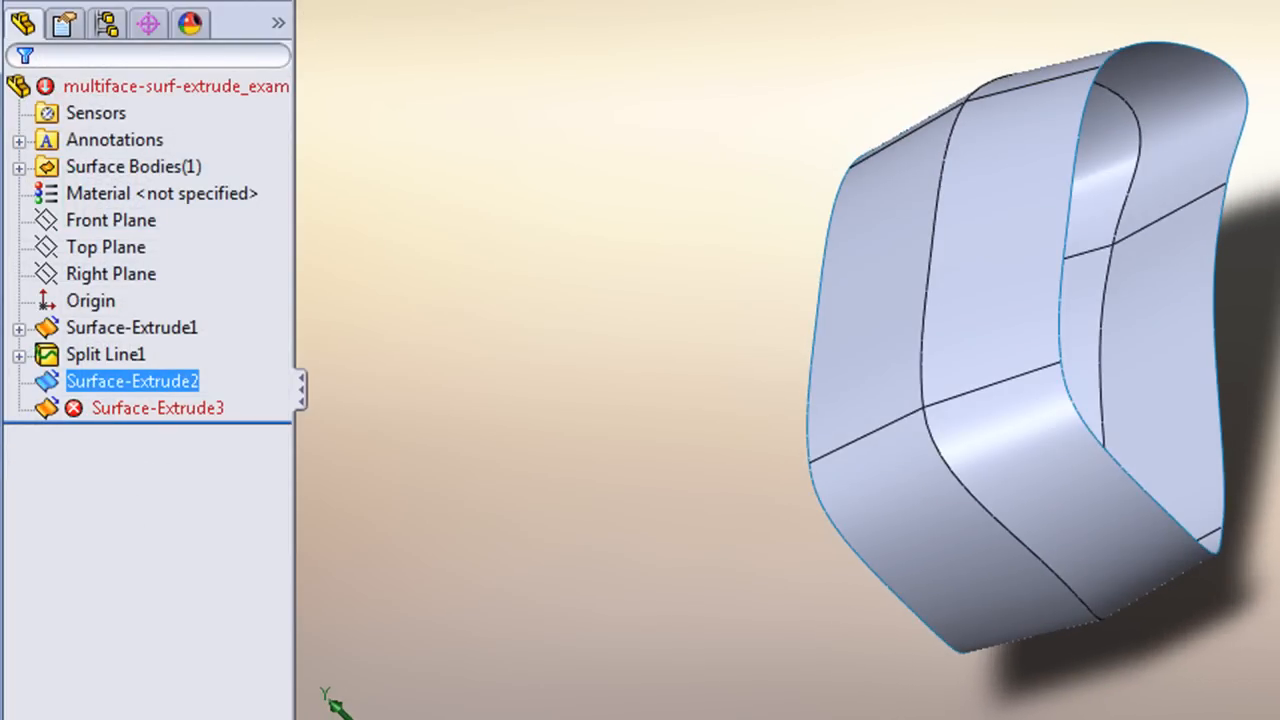
pyautogui.doubleClick(131, 381)
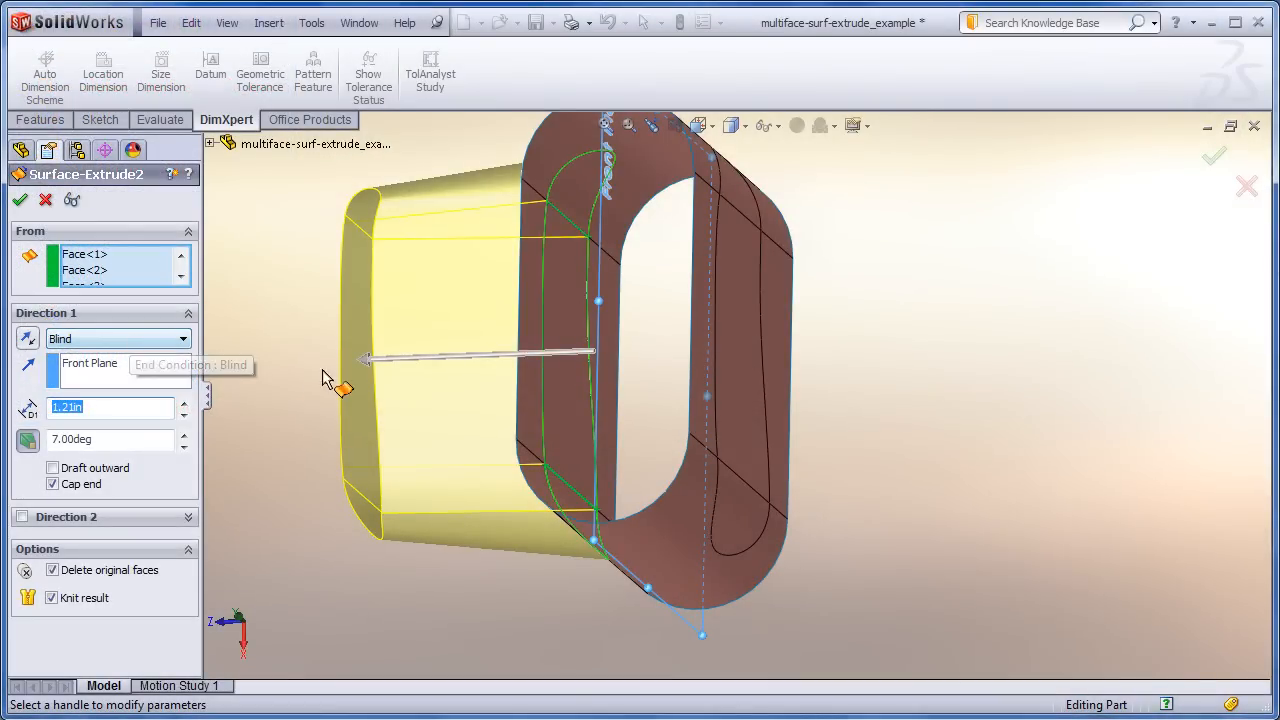
pyautogui.moveTo(465, 375)
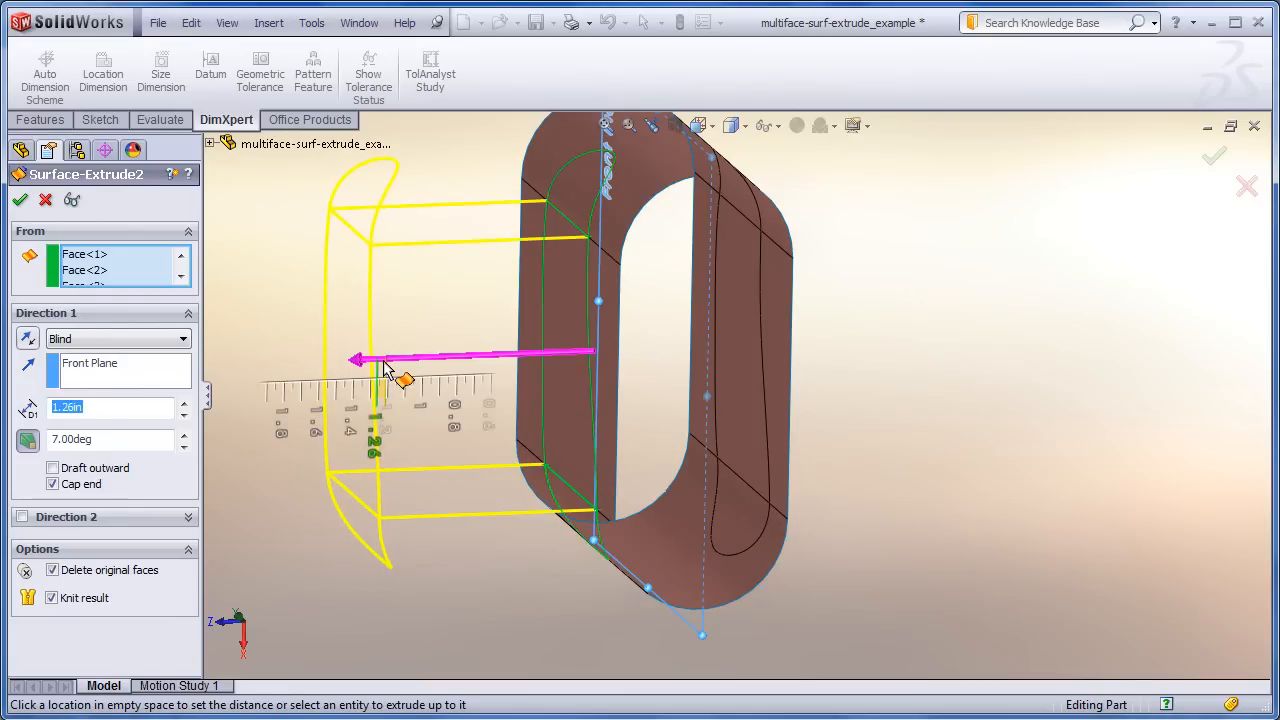
pyautogui.moveTo(357, 360); pyautogui.dragTo(620, 378)
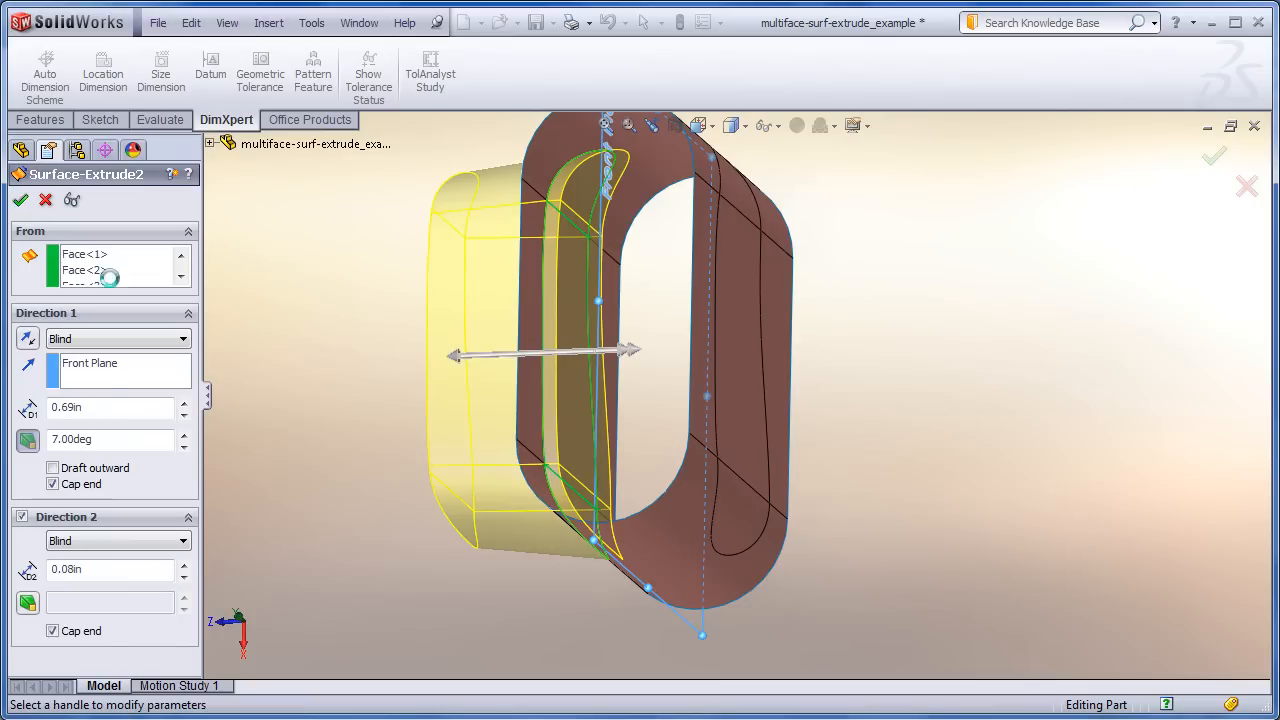
pyautogui.moveTo(885, 378)
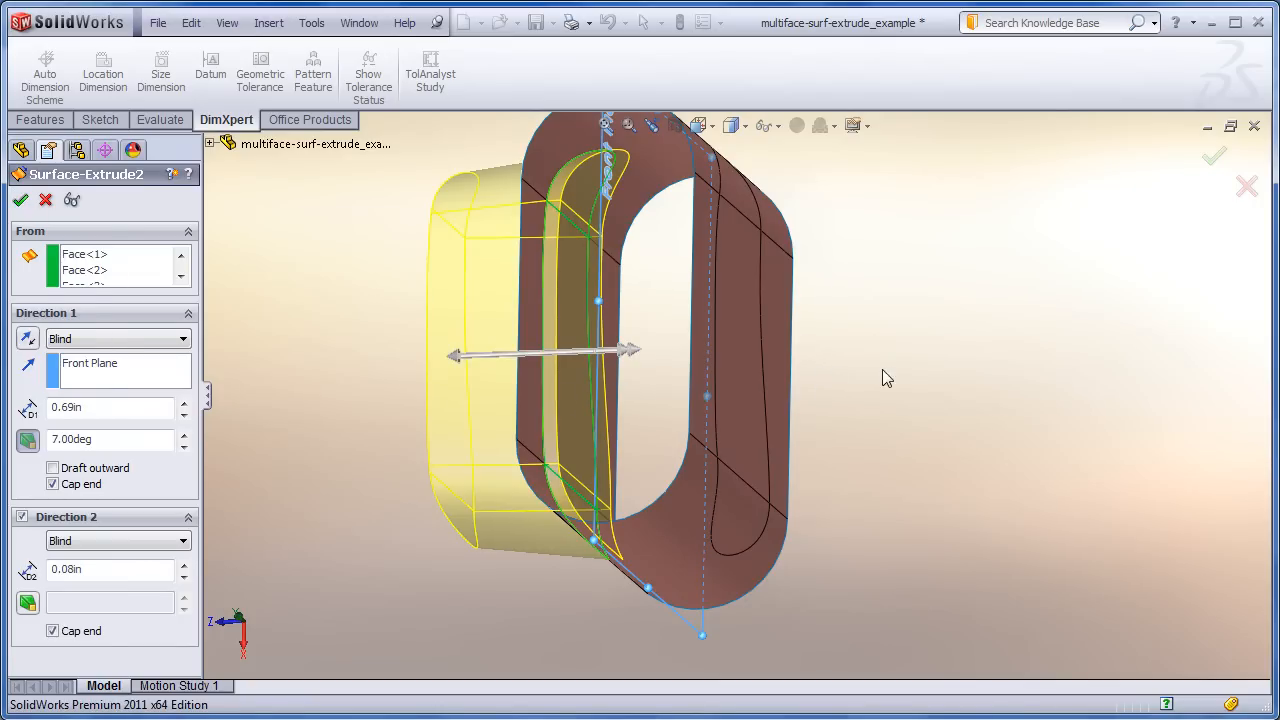
pyautogui.click(21, 199)
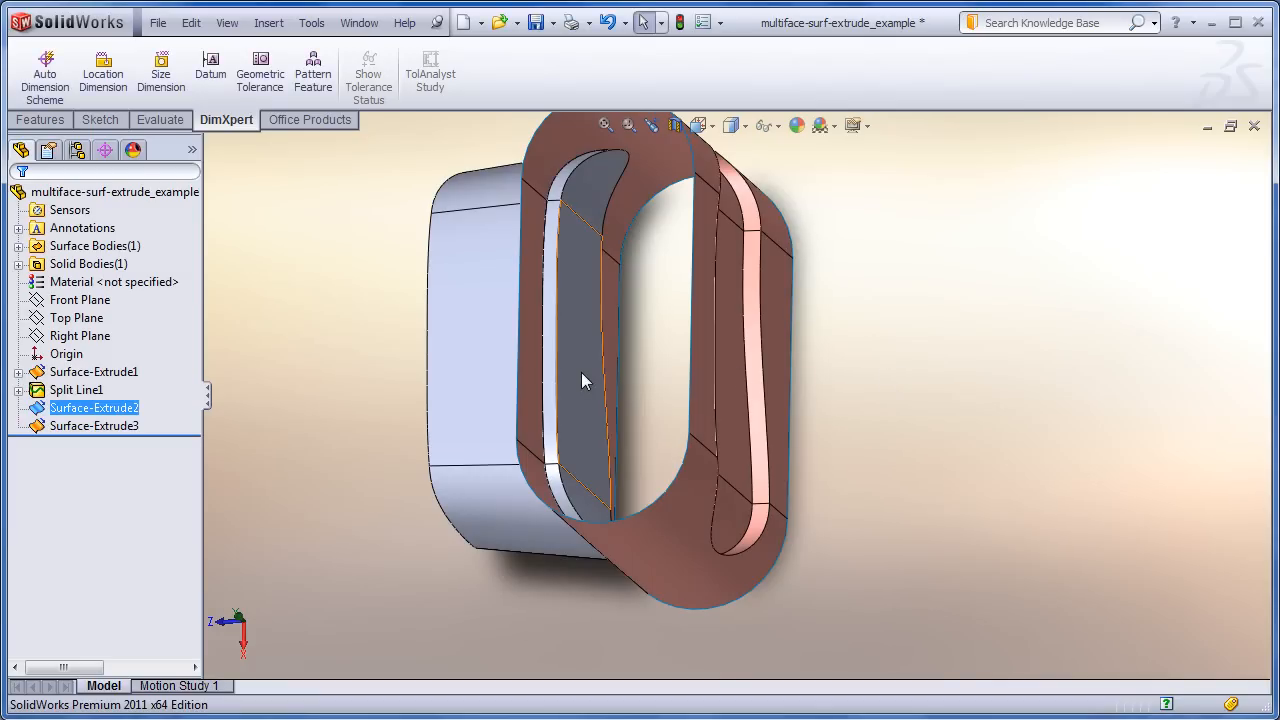
pyautogui.moveTo(585, 490)
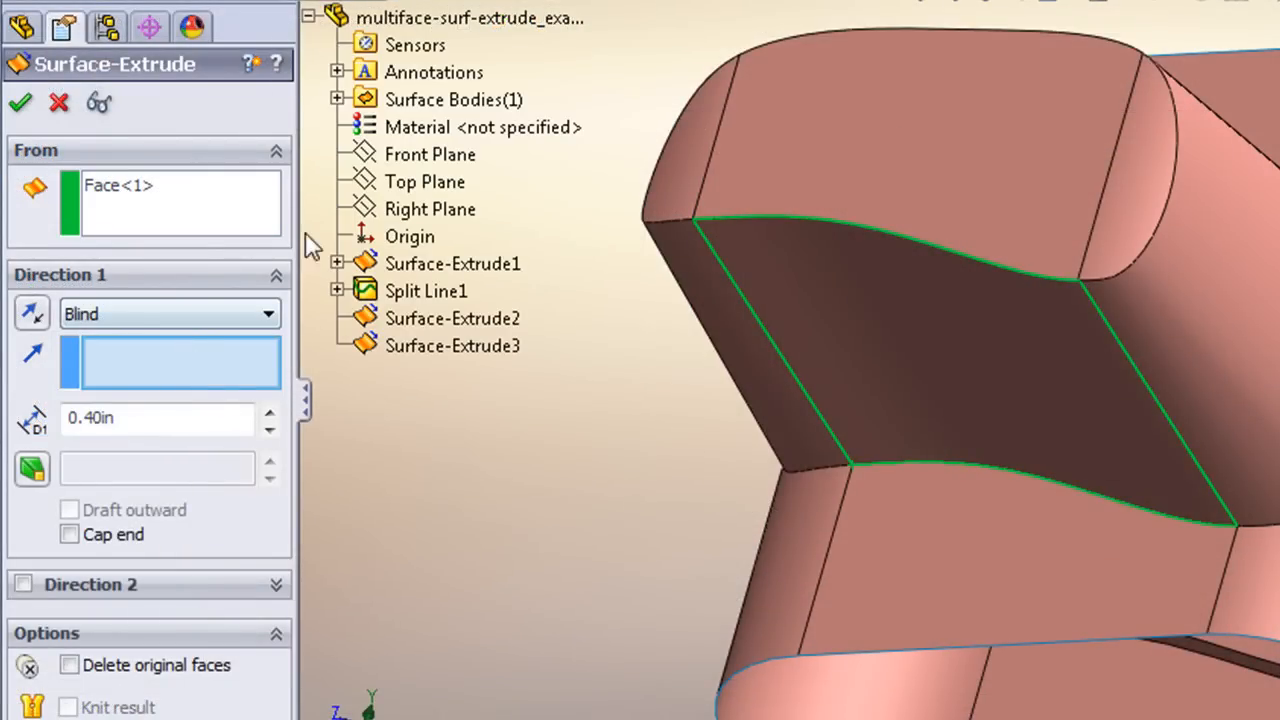
# - Extrude the wavy face along Top Plane with the Mid Plane end condition
pyautogui.click(424, 181)
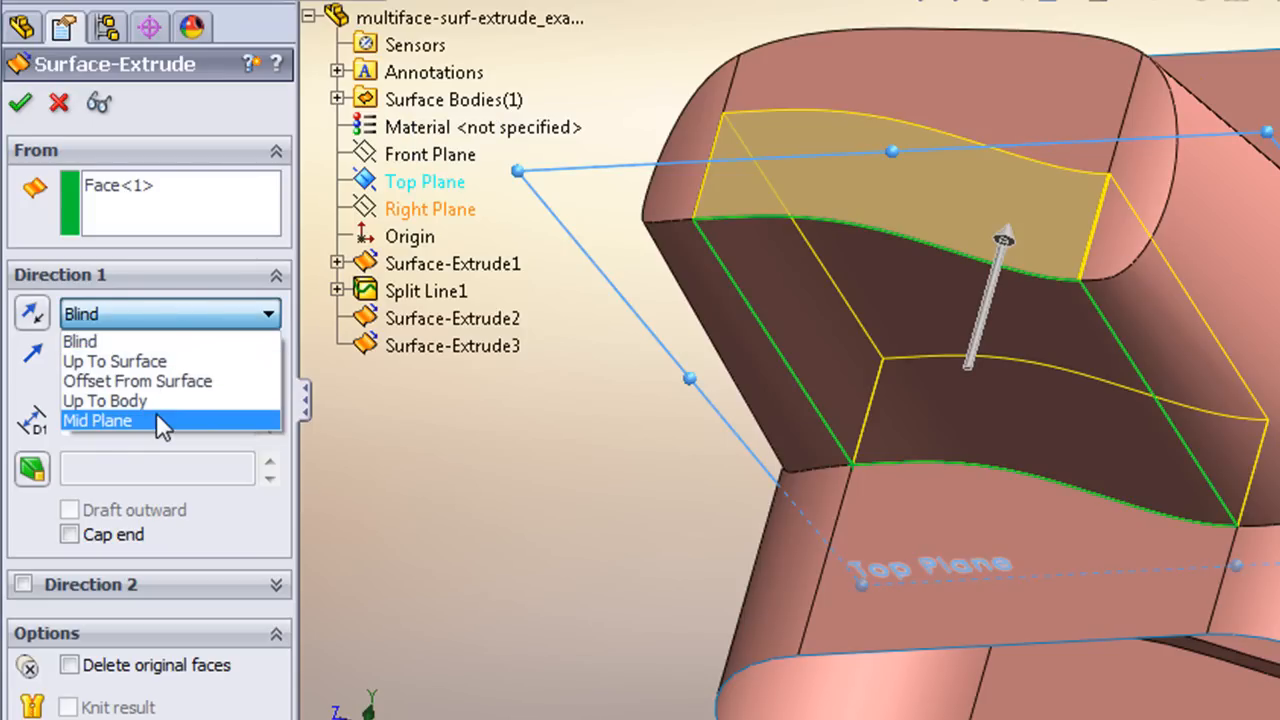
pyautogui.click(96, 420)
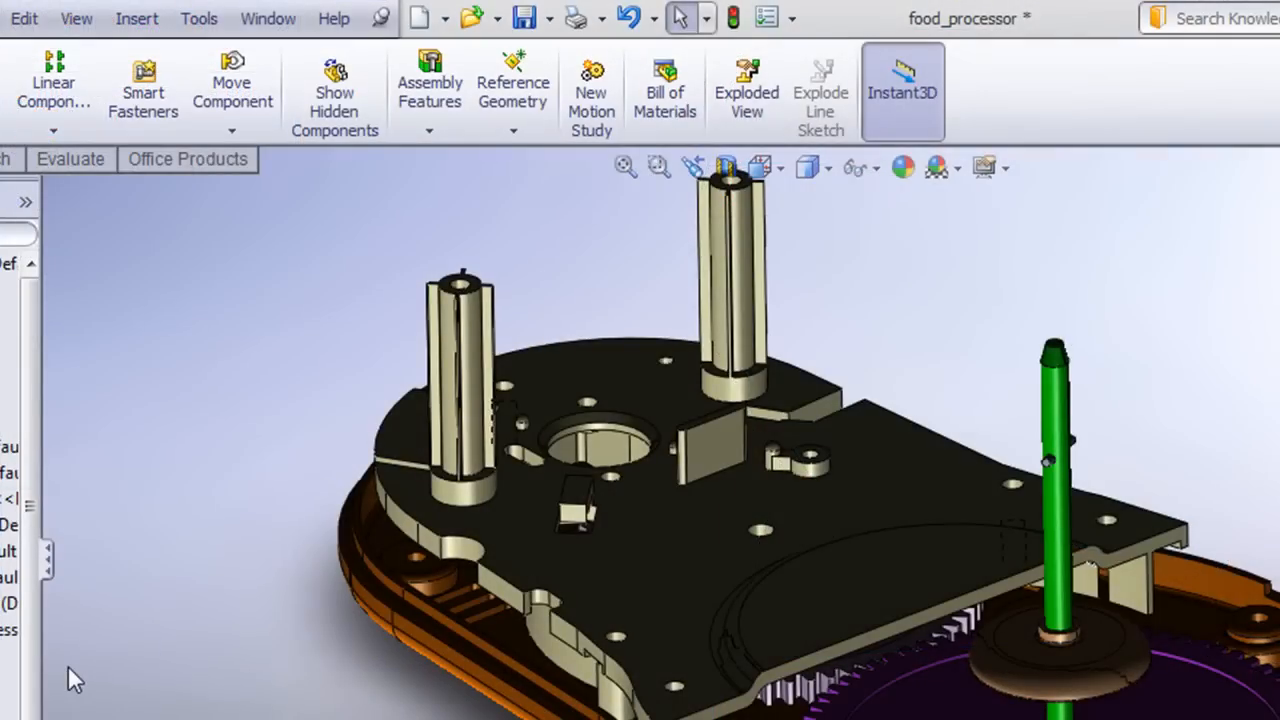
pyautogui.moveTo(76, 18)
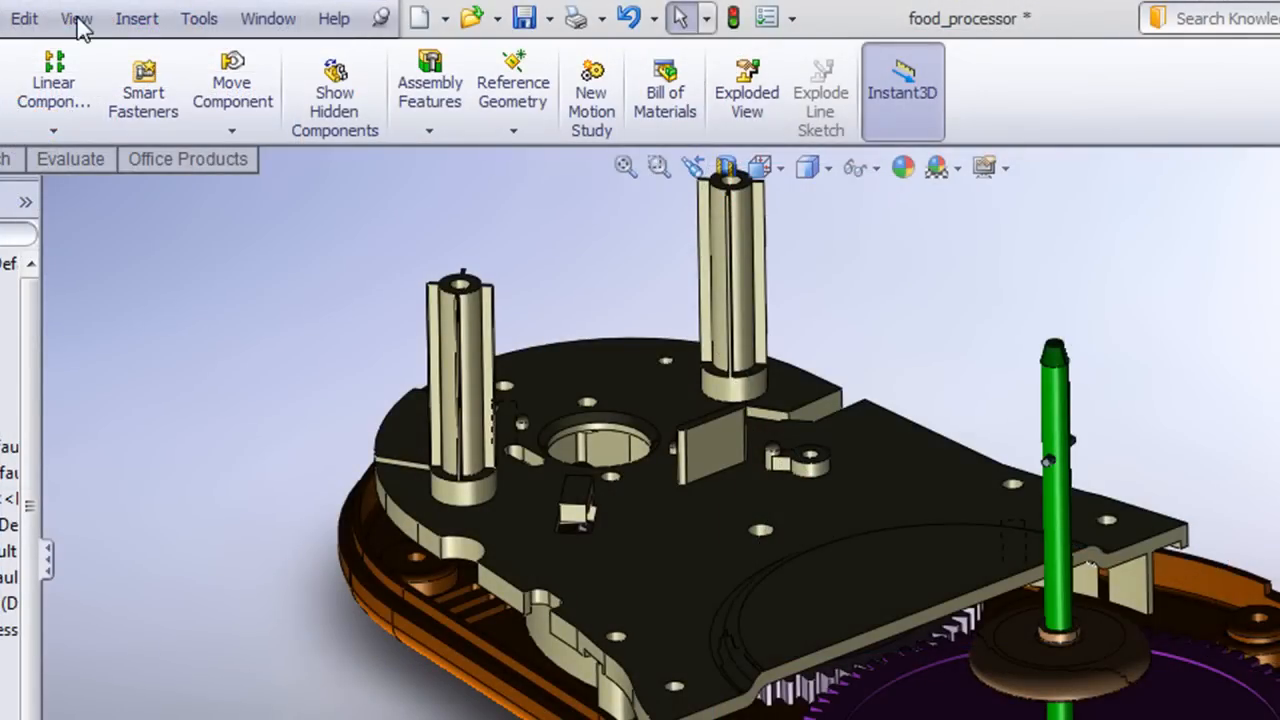
# - Add a walk-through to the food processor assembly from View > Lights and Cameras
pyautogui.click(76, 18)
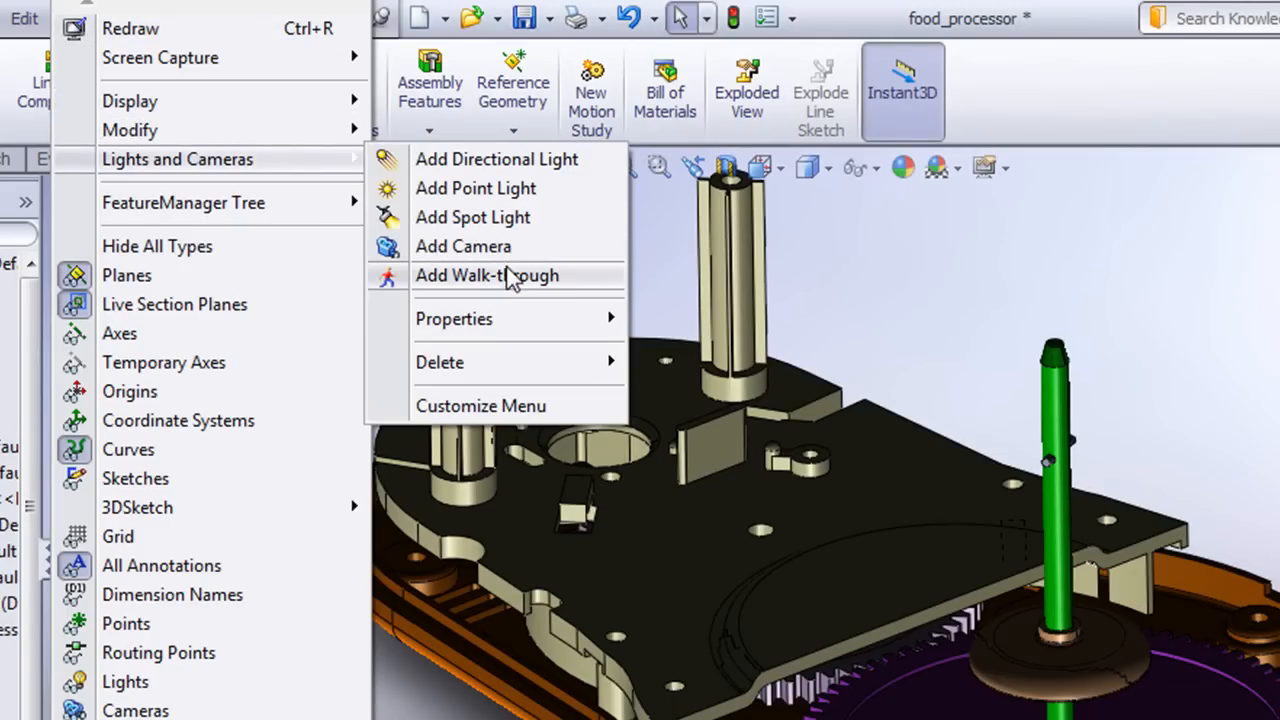
pyautogui.click(486, 275)
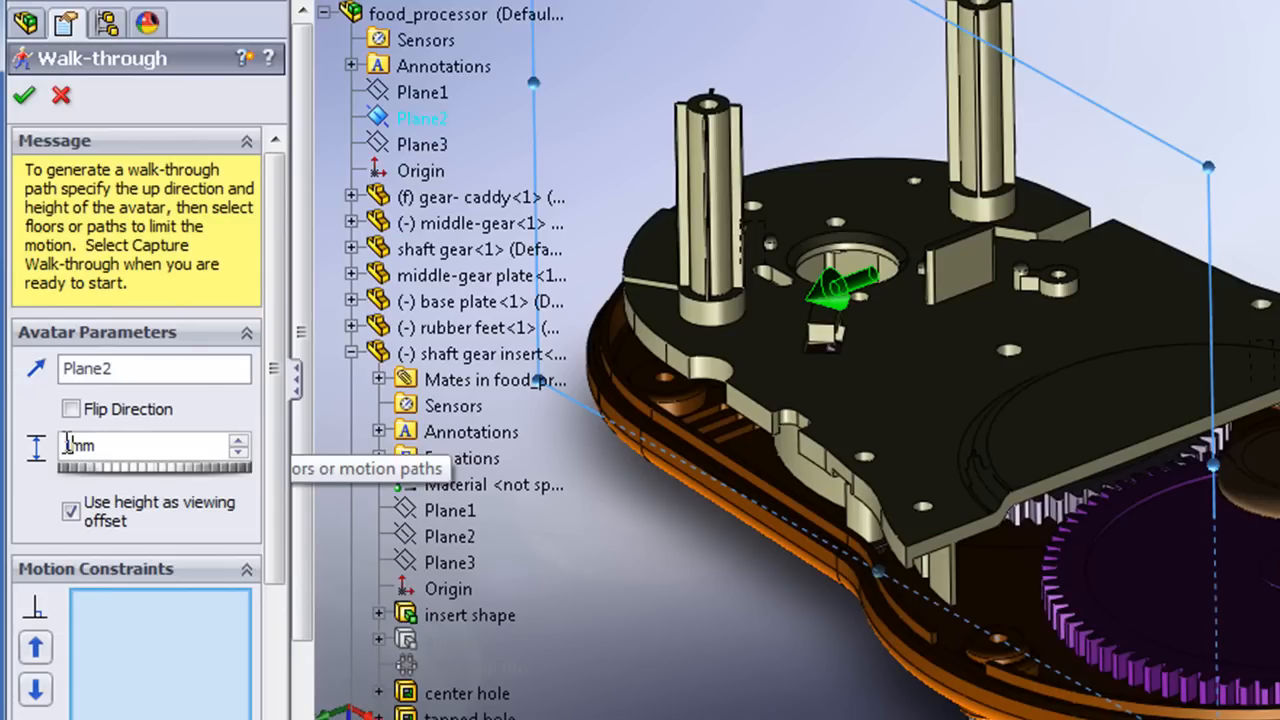
# - Give the avatar a 10 mm height and Plane2 as its up direction
pyautogui.write('10mm')
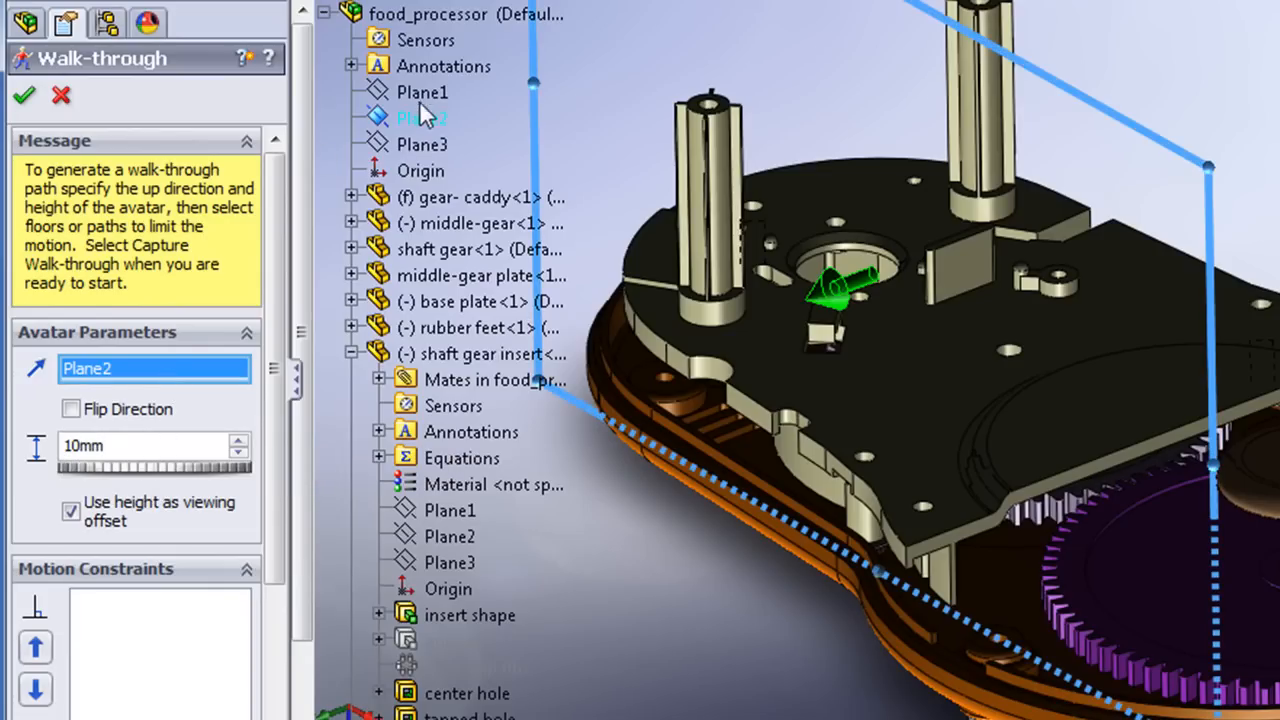
pyautogui.click(422, 92)
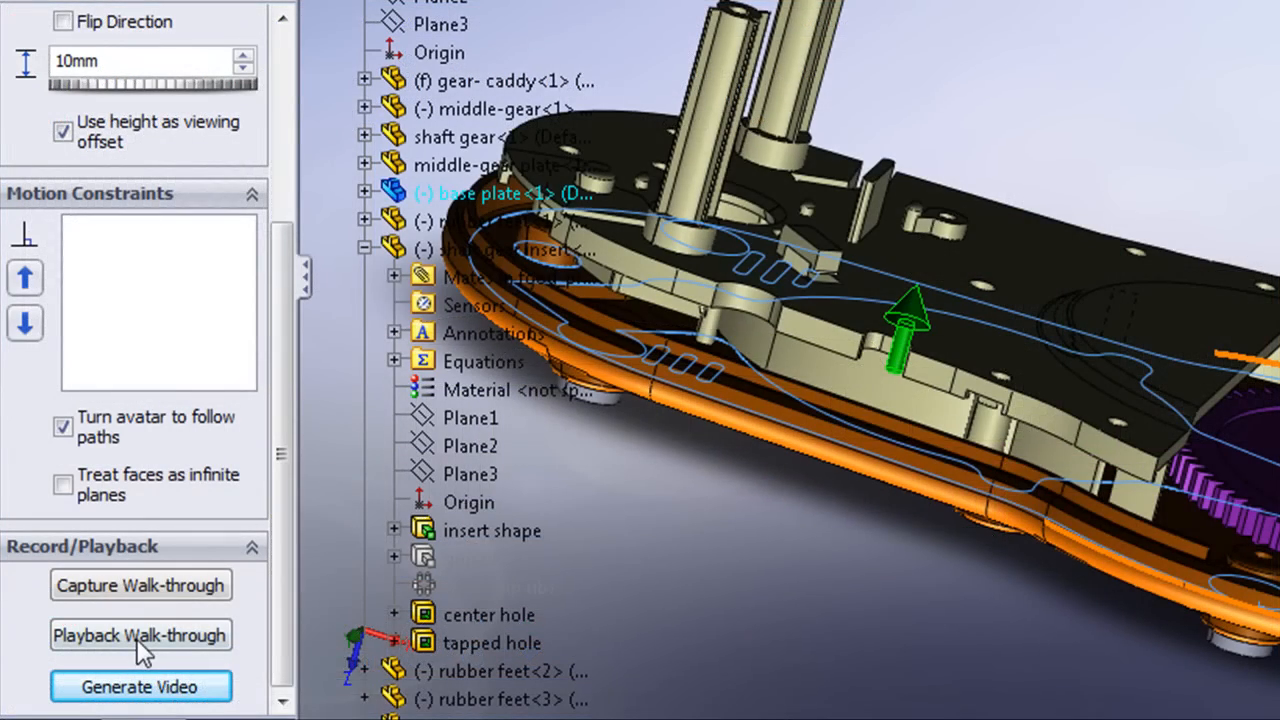
# - Play back the recorded walk-through among the food processor's parts
pyautogui.click(140, 635)
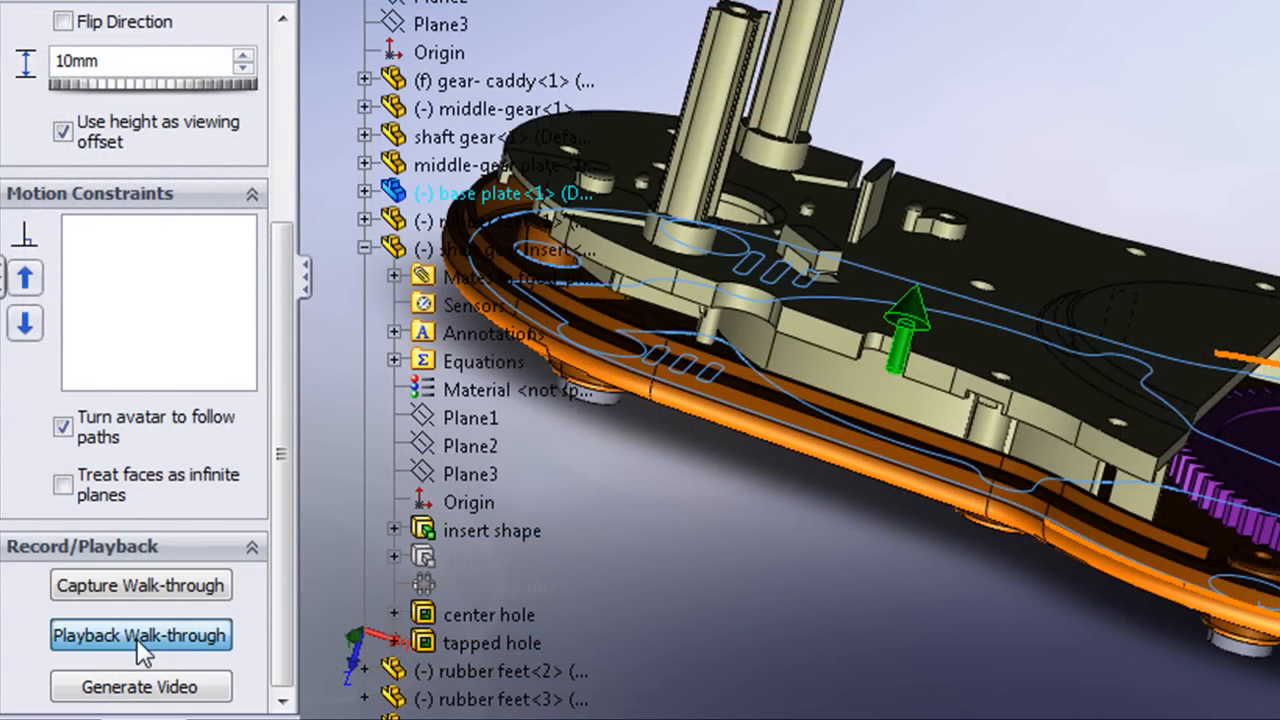
pyautogui.click(140, 635)
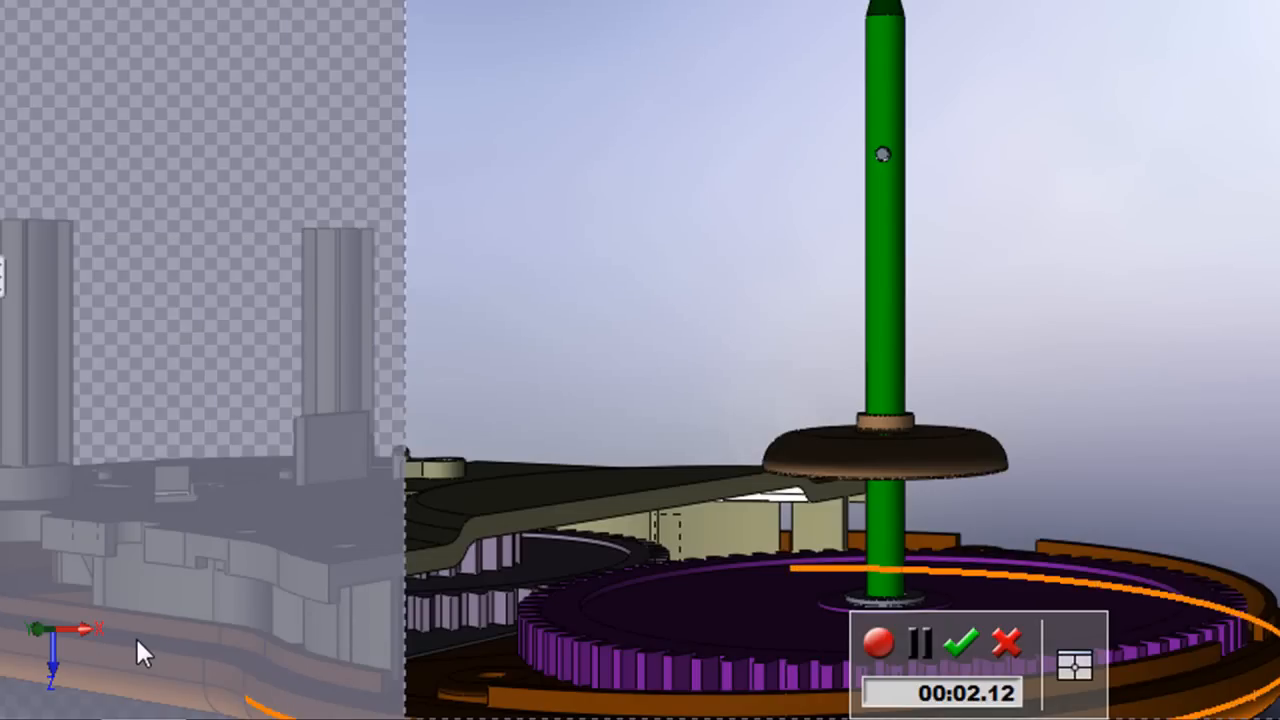